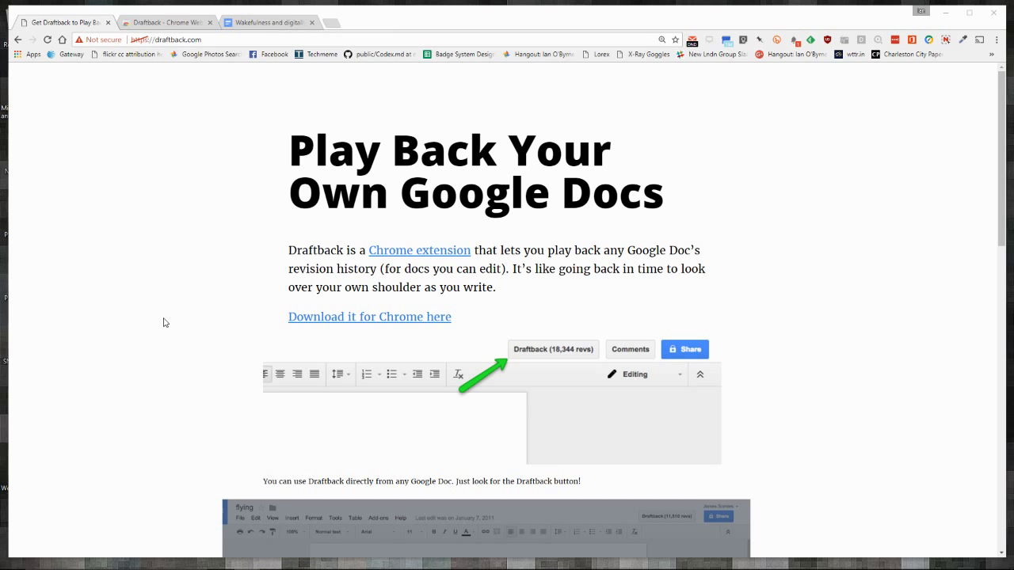
{"action": "mouse_move", "coordinate": [112, 99]}
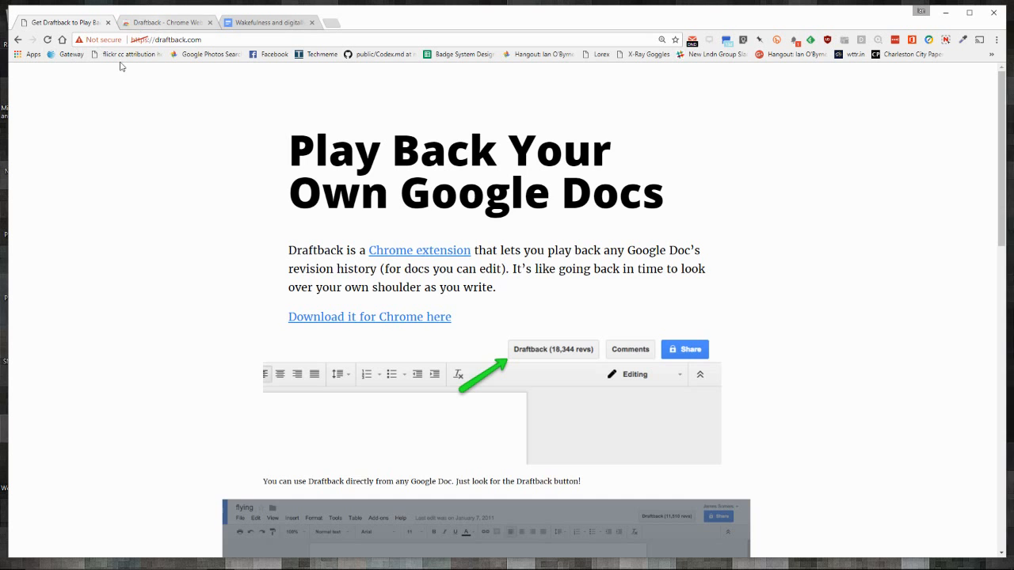
Step: Switch to the Draftback extension's Chrome Web Store listing tab
{"action": "left_click", "coordinate": [370, 317]}
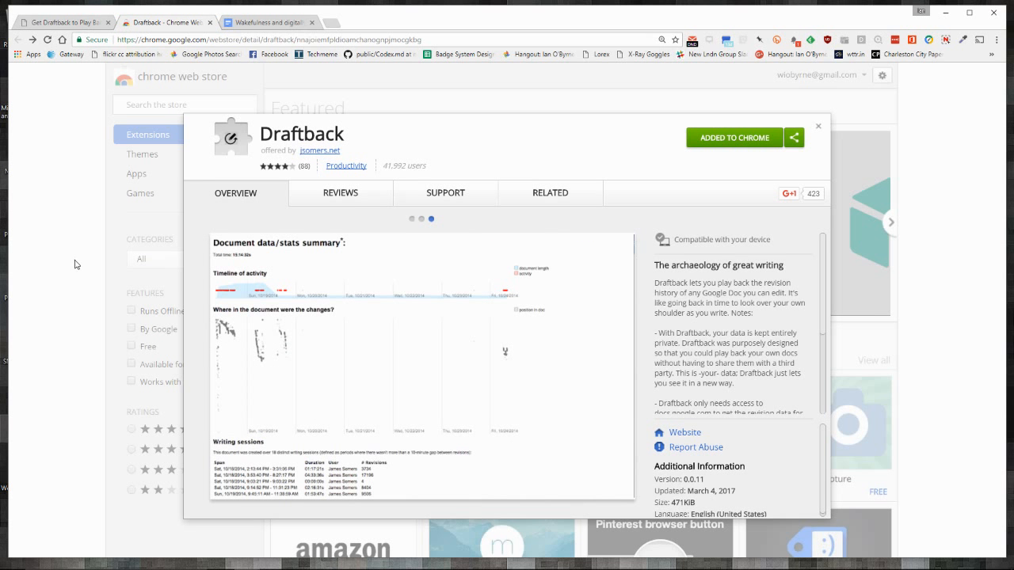
{"action": "mouse_move", "coordinate": [344, 131]}
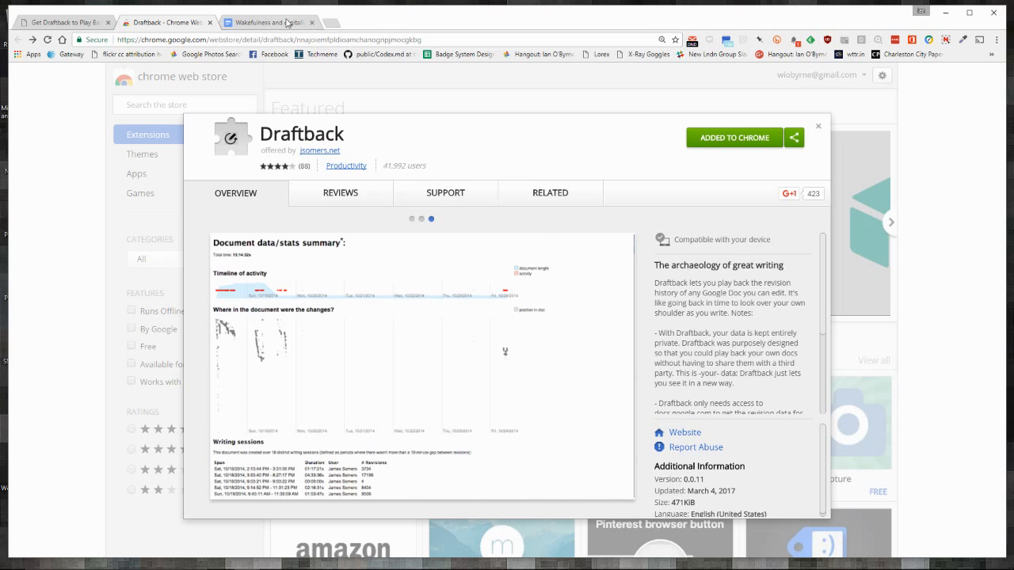
Step: Switch to the 'Wakefulness and digitally engaged publics' Google Doc tab
{"action": "left_click", "coordinate": [268, 22]}
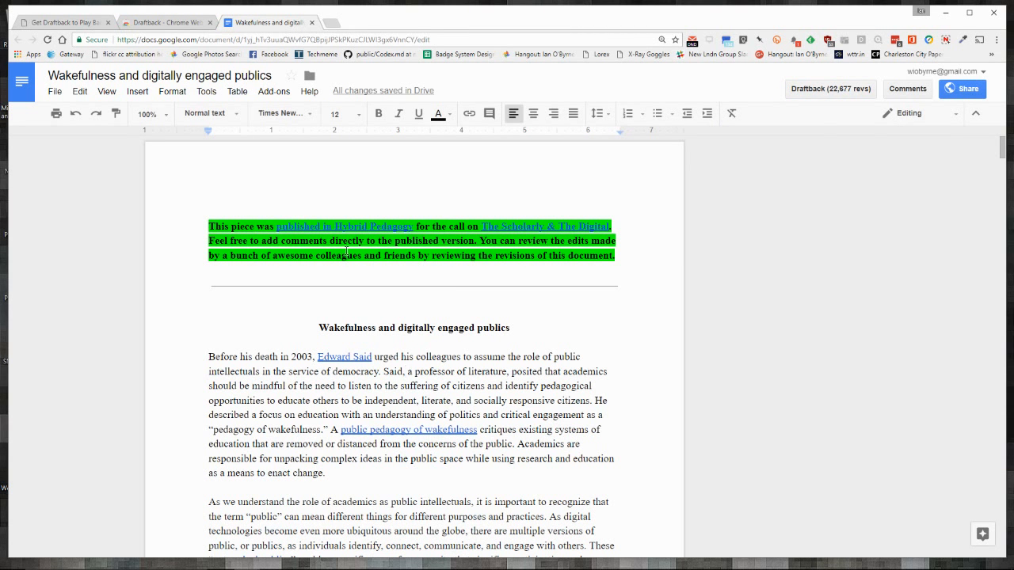
{"action": "mouse_move", "coordinate": [252, 365]}
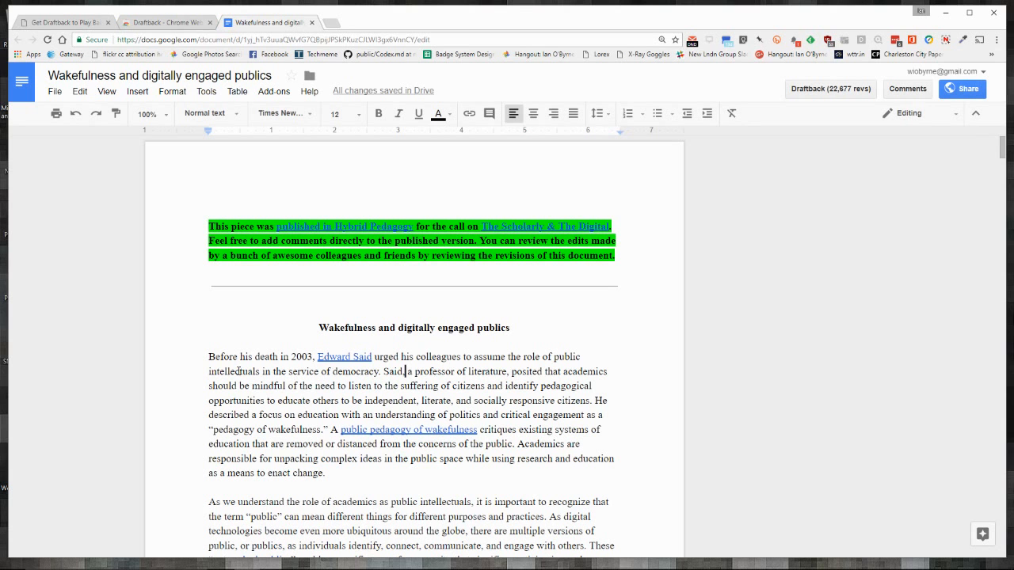
{"action": "mouse_move", "coordinate": [252, 396]}
{"action": "type", "text": ","}
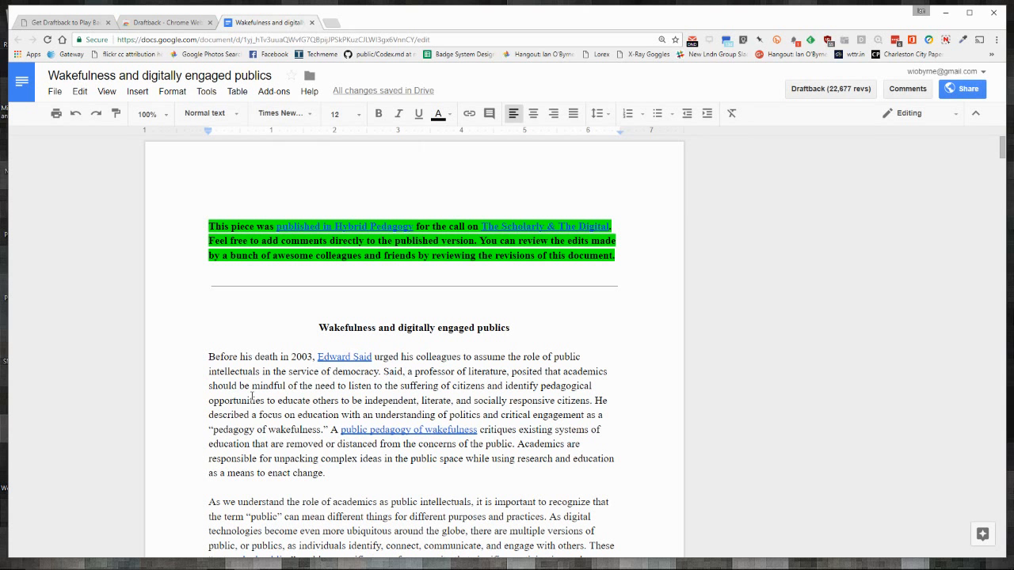
Step: Review the Wakefulness document, then return to the Draftback Web Store listing
{"action": "left_click", "coordinate": [405, 371]}
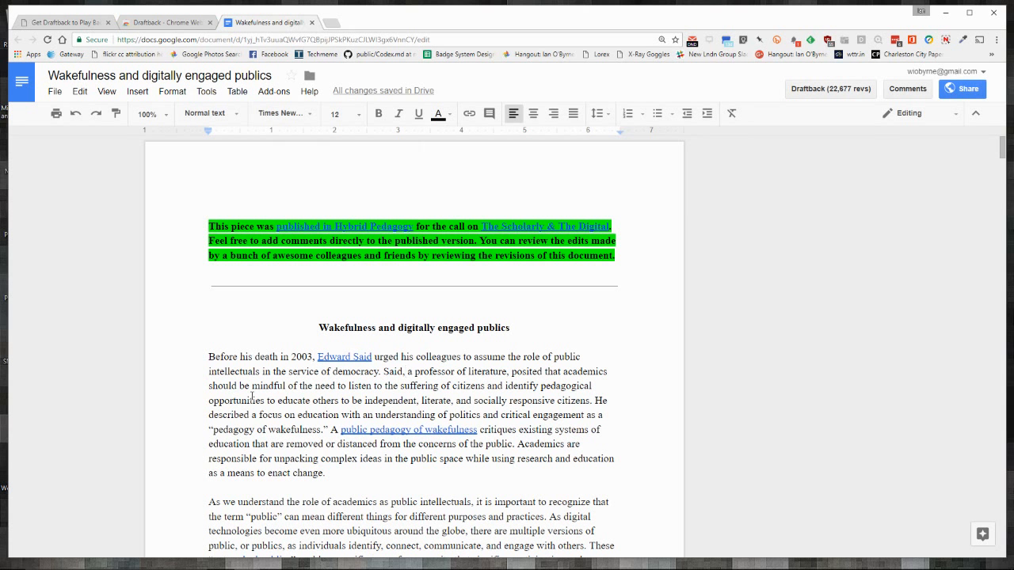
{"action": "left_click", "coordinate": [404, 372]}
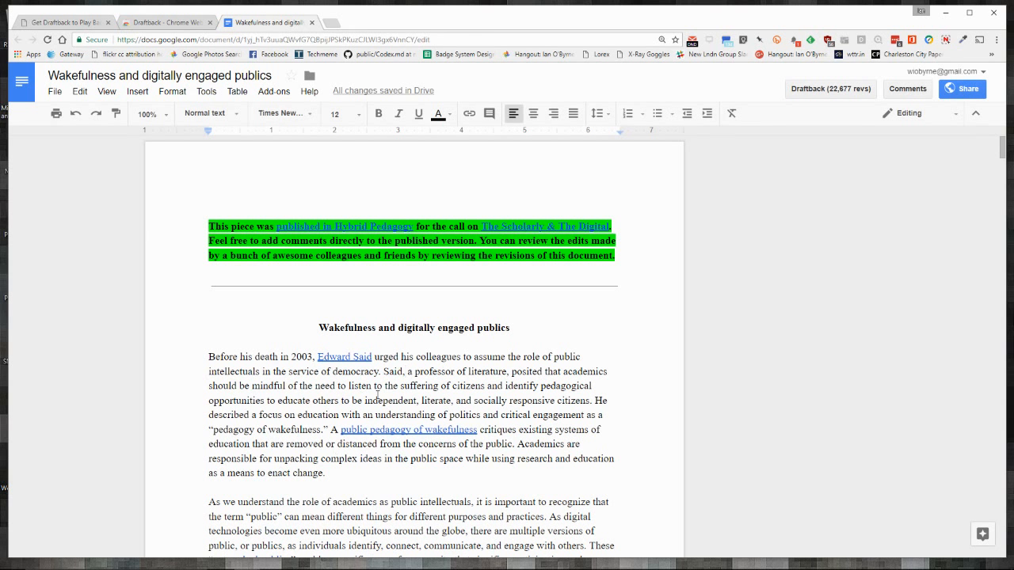
{"action": "mouse_move", "coordinate": [227, 414]}
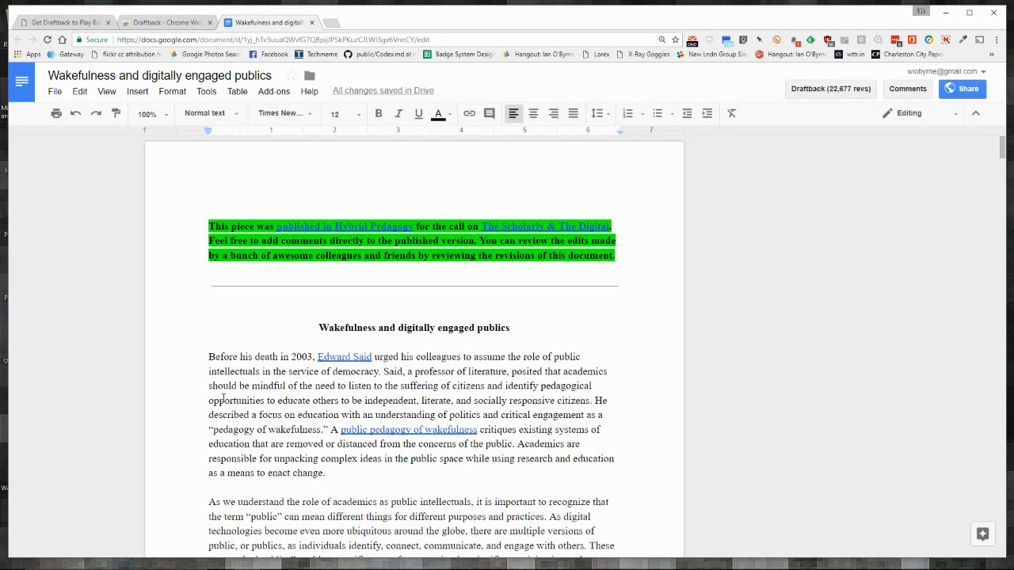
{"action": "left_click", "coordinate": [162, 22]}
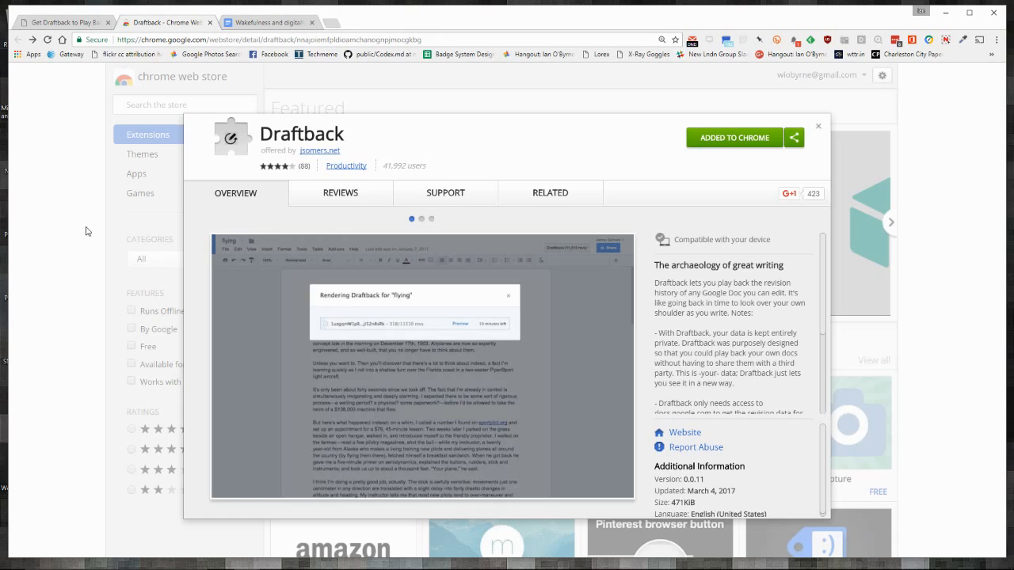
Step: From the Google Doc's Draftback (22,677 revs) button, play the 22,676 stored revisions
{"action": "left_click", "coordinate": [268, 22]}
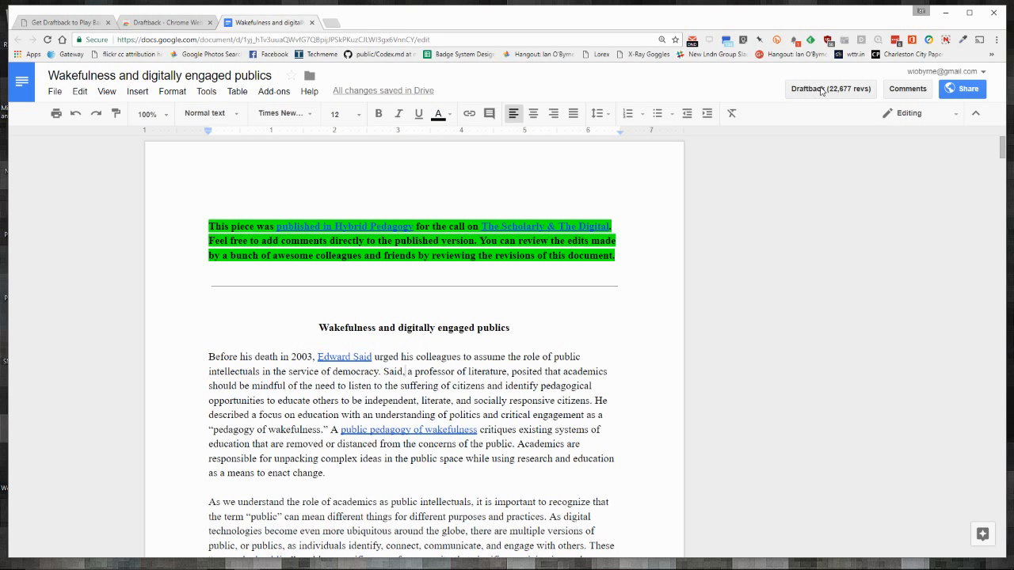
{"action": "left_click", "coordinate": [830, 88]}
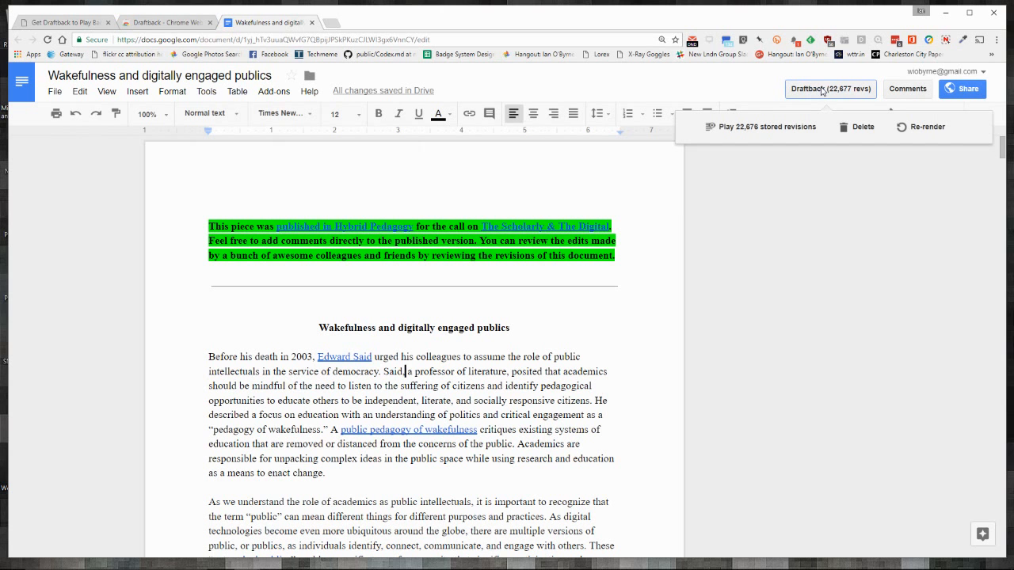
{"action": "mouse_move", "coordinate": [927, 127]}
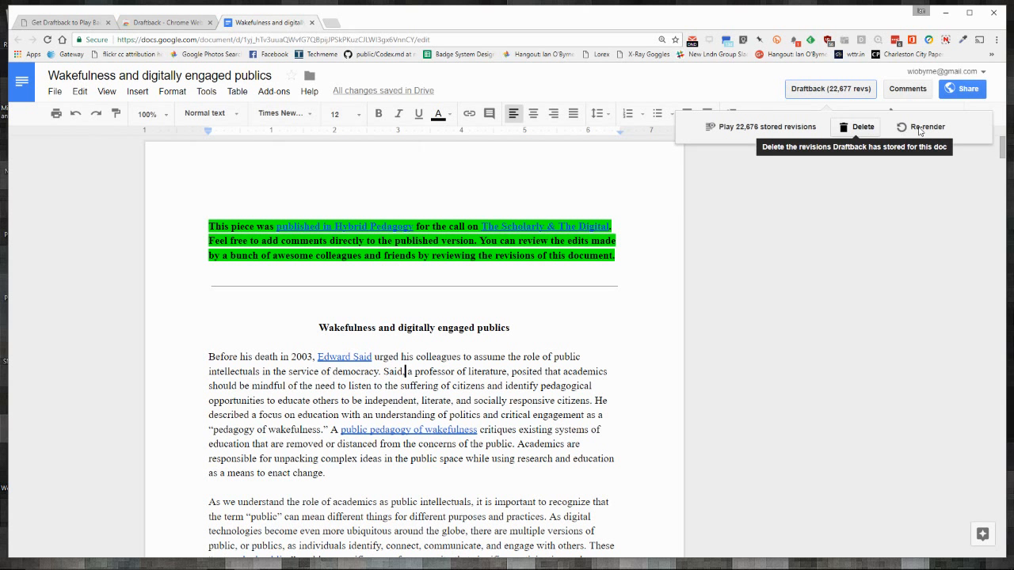
{"action": "mouse_move", "coordinate": [927, 127]}
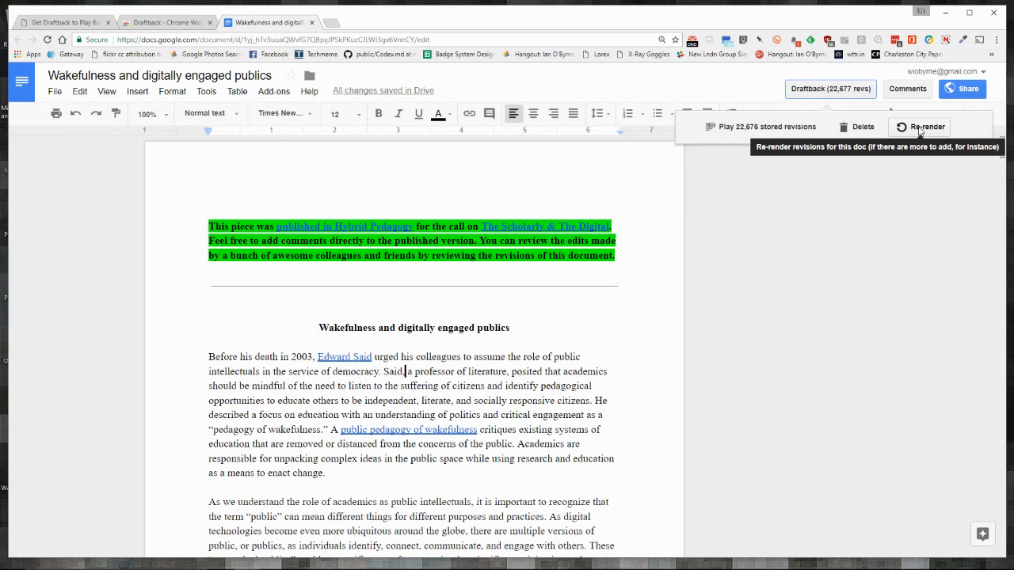
{"action": "mouse_move", "coordinate": [761, 126]}
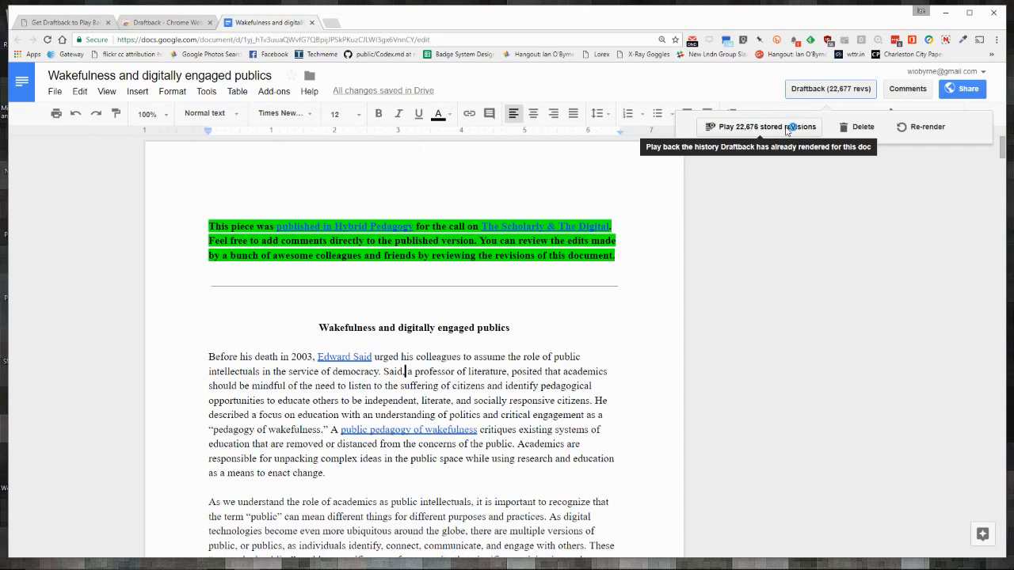
{"action": "left_click", "coordinate": [761, 127]}
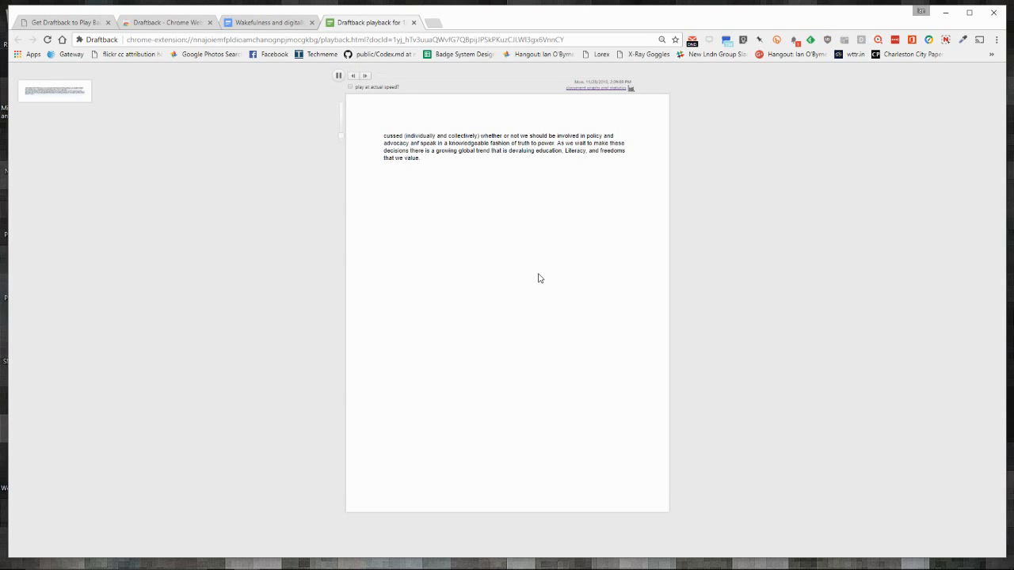
Step: Zoom the playback page in twice, then pause at the 28 November 2016 draft
{"action": "left_click", "coordinate": [339, 74]}
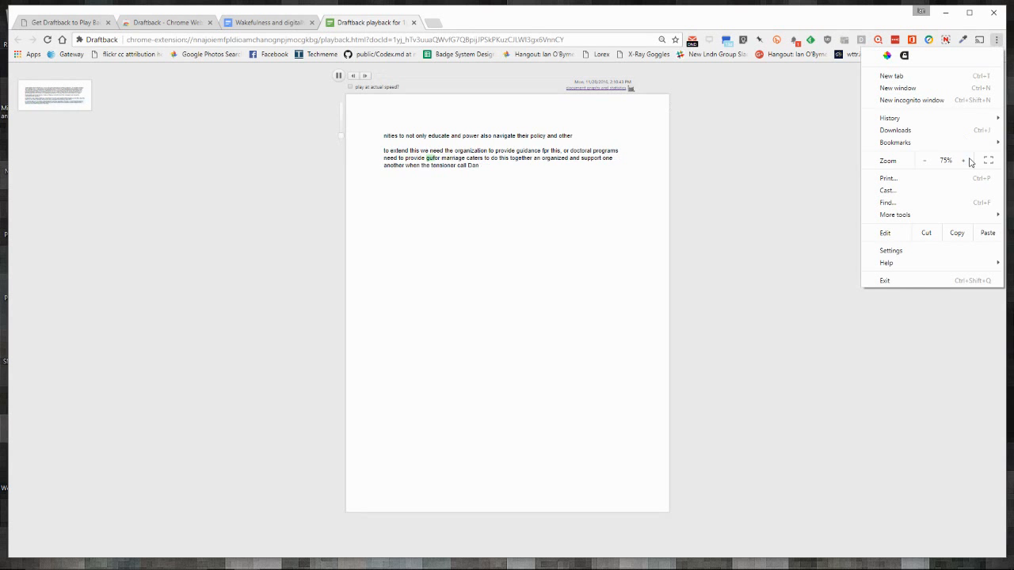
{"action": "left_click", "coordinate": [965, 160]}
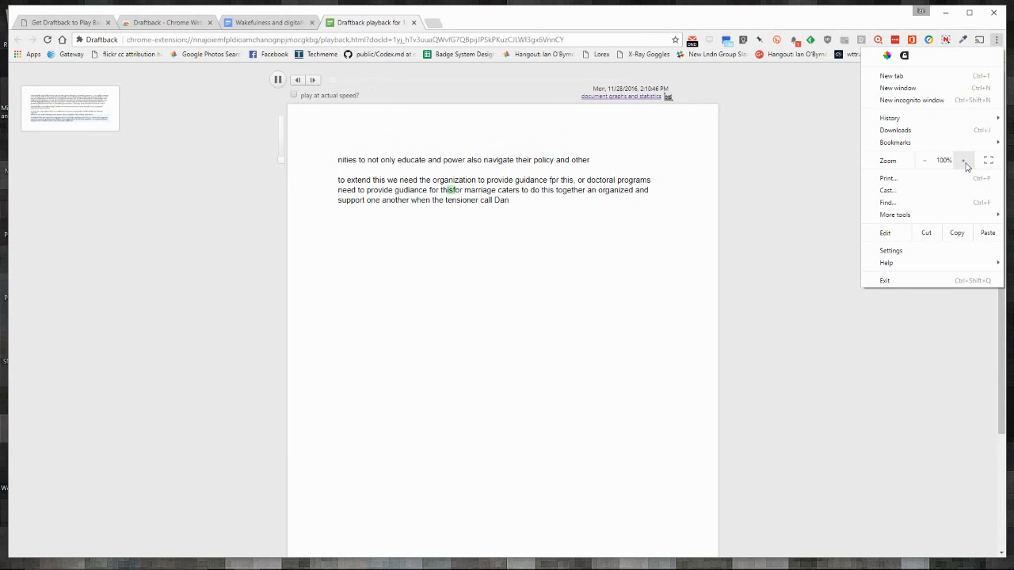
{"action": "left_click", "coordinate": [964, 161]}
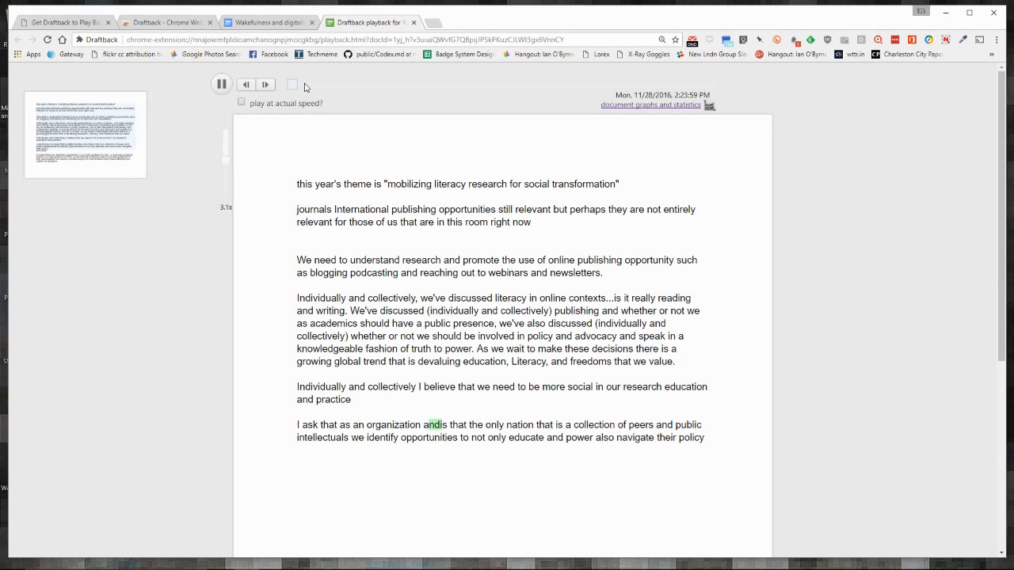
{"action": "left_click", "coordinate": [222, 84]}
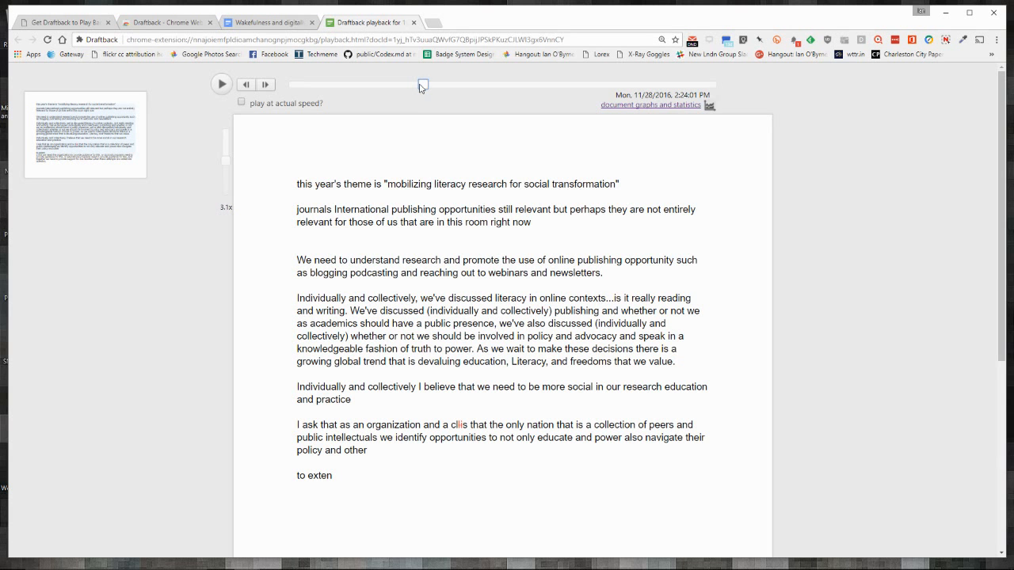
Step: Jump ahead, play the history, and pause on the 4 January 2017 draft
{"action": "left_click", "coordinate": [422, 85]}
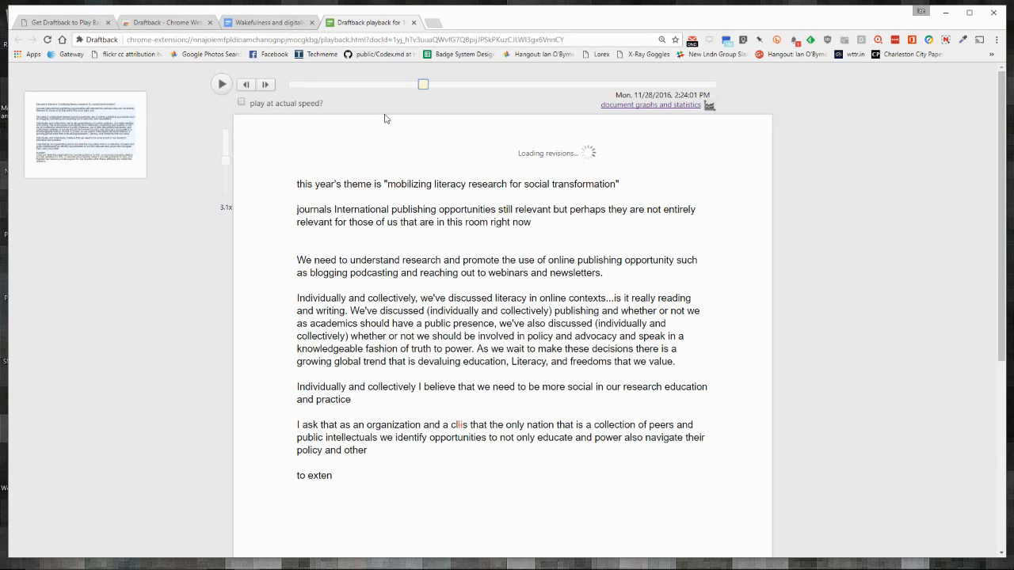
{"action": "mouse_move", "coordinate": [368, 219]}
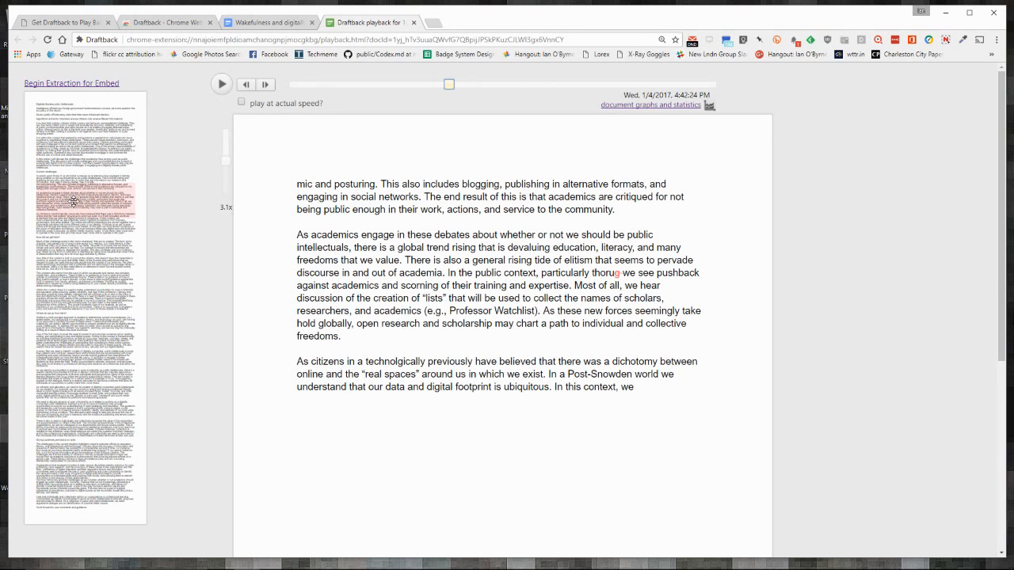
{"action": "mouse_move", "coordinate": [500, 222]}
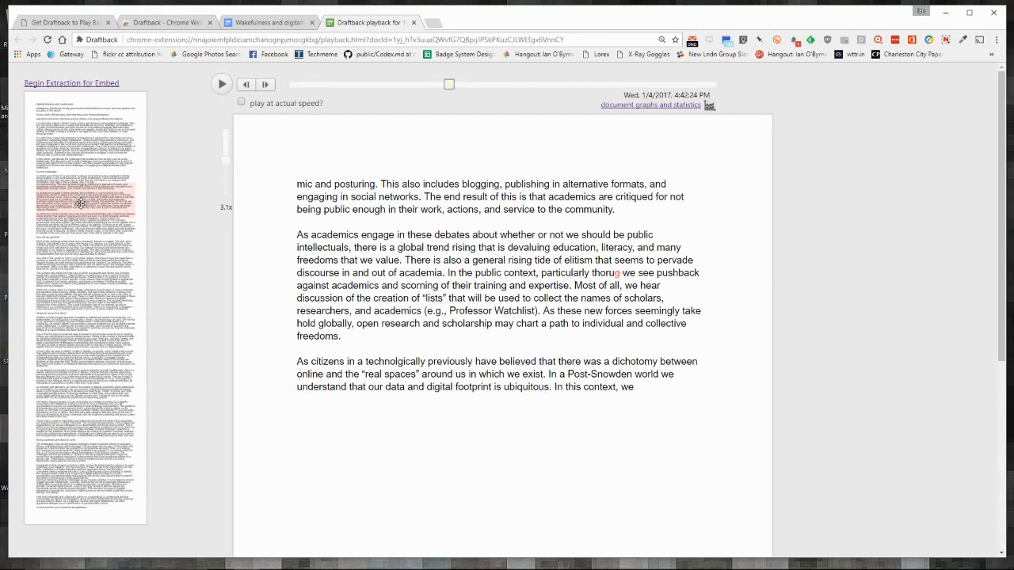
{"action": "left_click", "coordinate": [221, 84]}
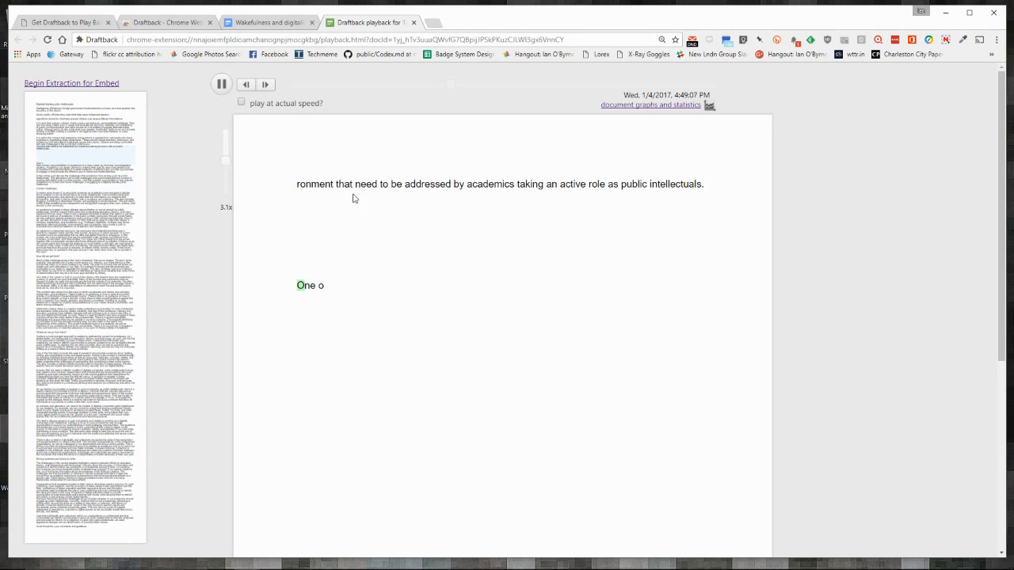
{"action": "left_click", "coordinate": [222, 84]}
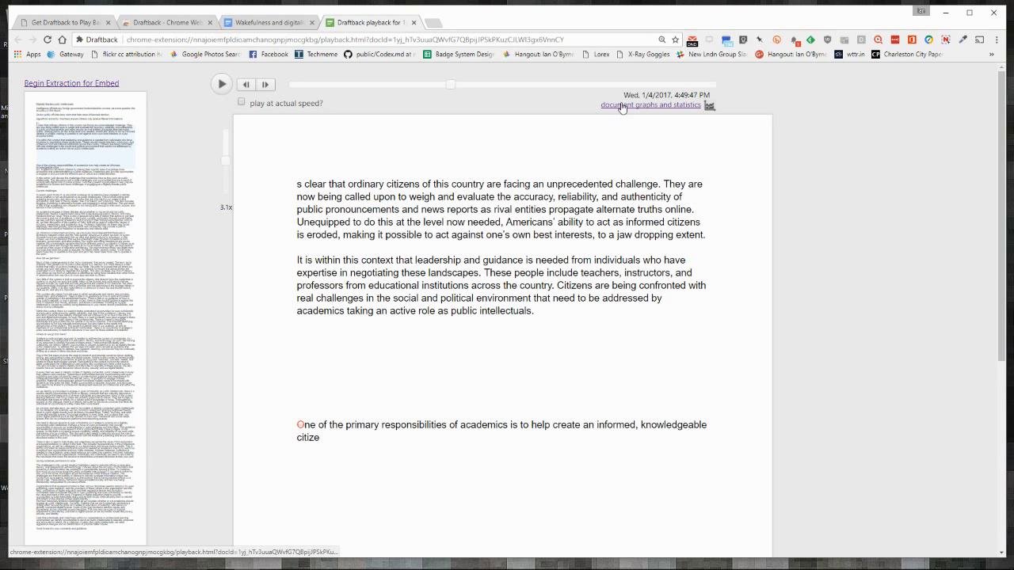
Step: Load the document graphs and statistics page from the playback's link
{"action": "left_click", "coordinate": [650, 105]}
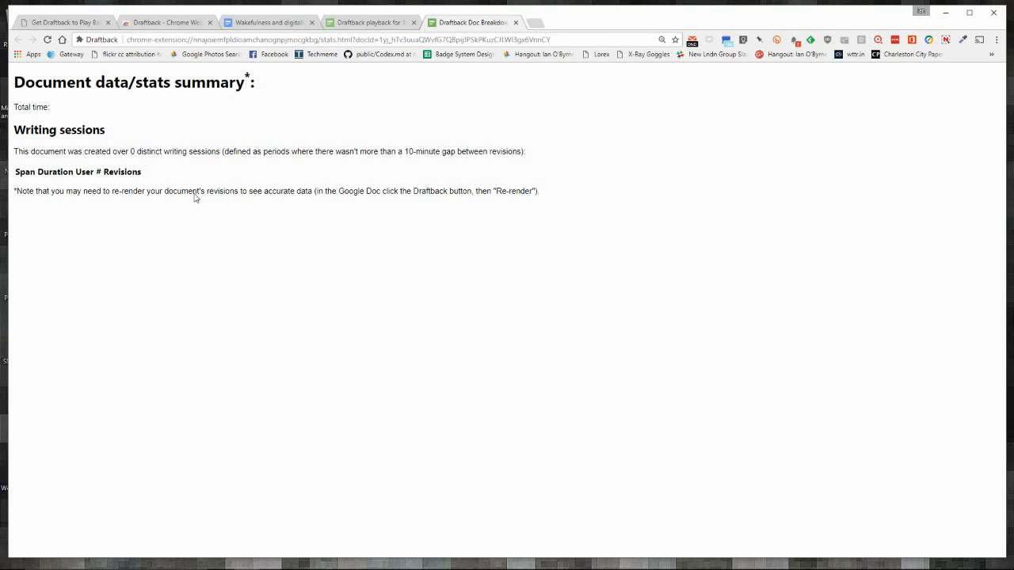
{"action": "mouse_move", "coordinate": [225, 192]}
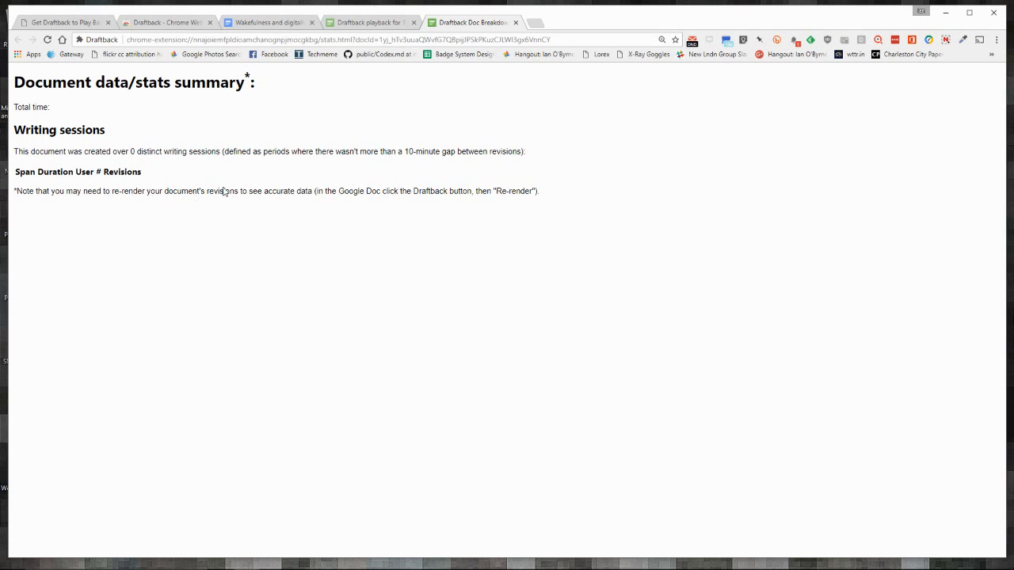
{"action": "left_click", "coordinate": [369, 22]}
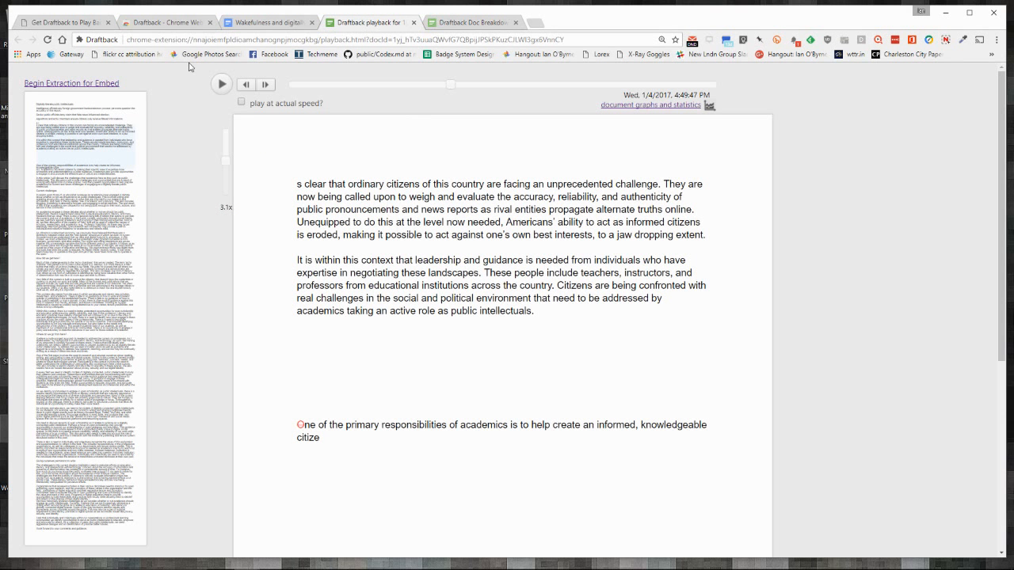
{"action": "mouse_move", "coordinate": [626, 109]}
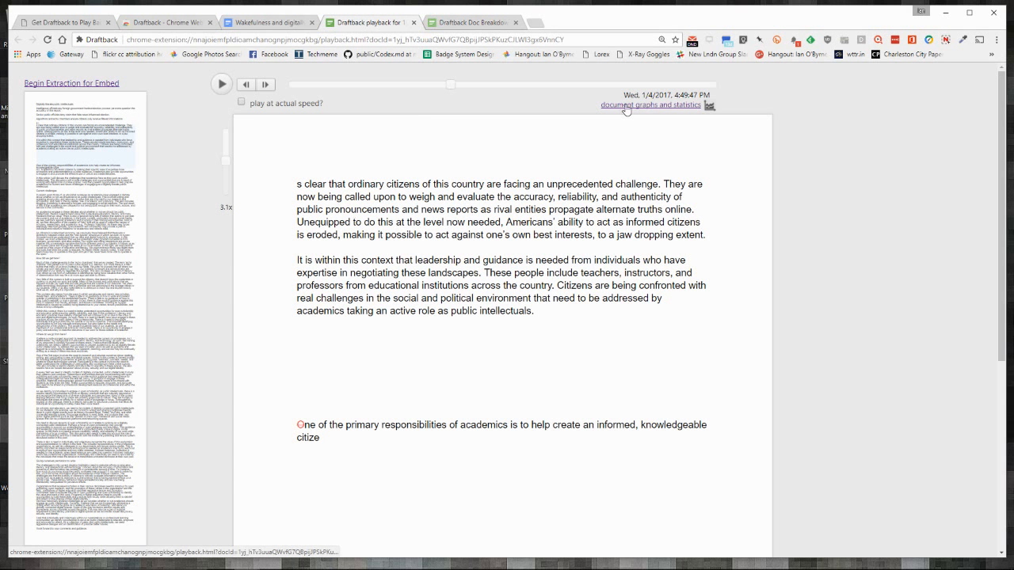
{"action": "left_click", "coordinate": [652, 104]}
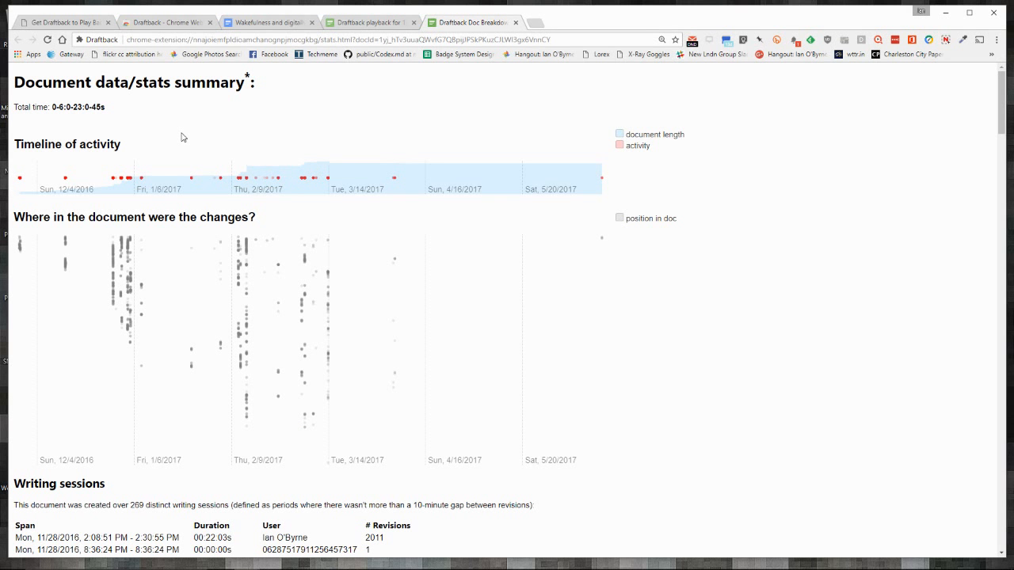
{"action": "mouse_move", "coordinate": [90, 300]}
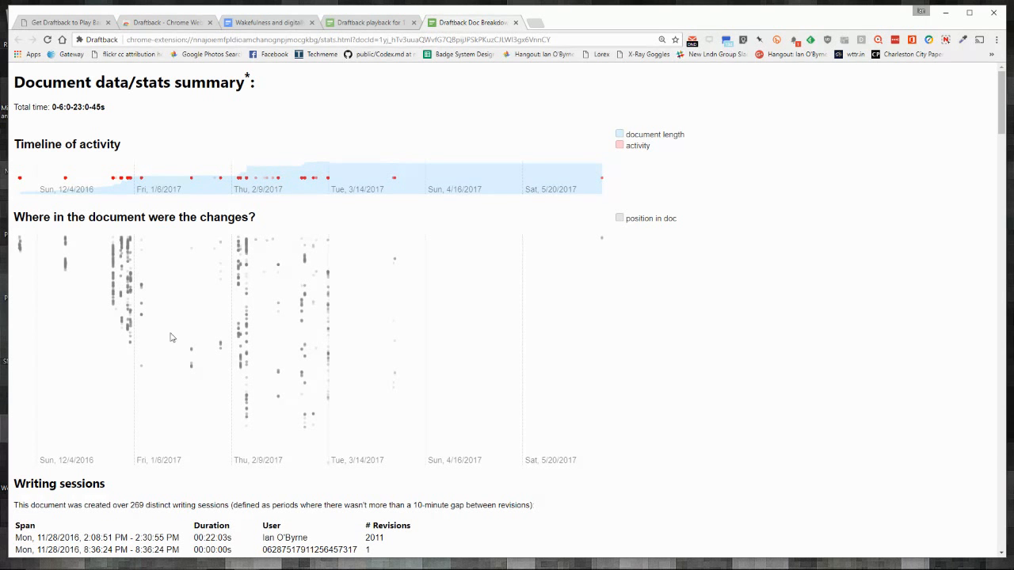
{"action": "mouse_move", "coordinate": [293, 430]}
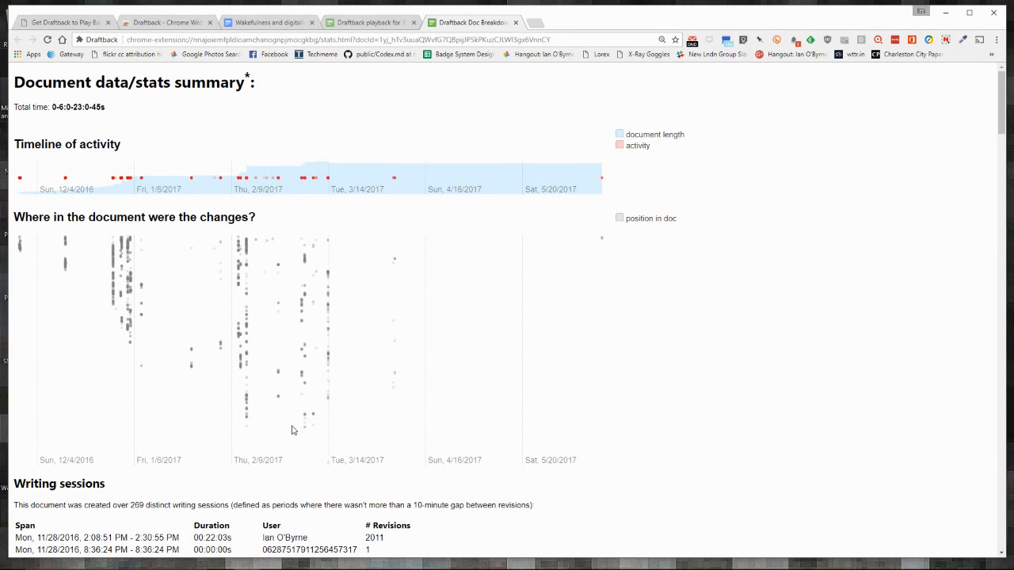
{"action": "mouse_move", "coordinate": [283, 307]}
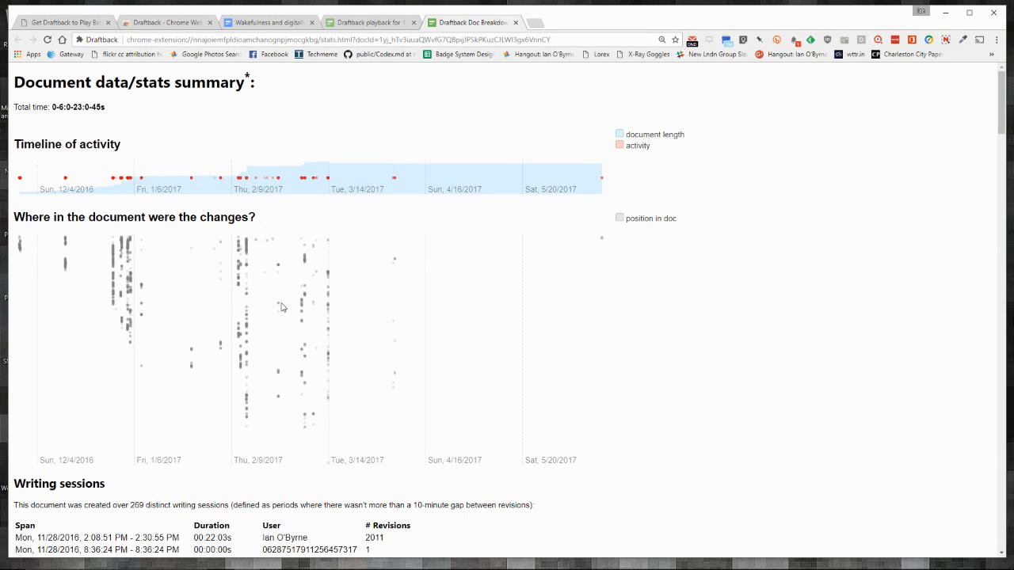
{"action": "mouse_move", "coordinate": [142, 178]}
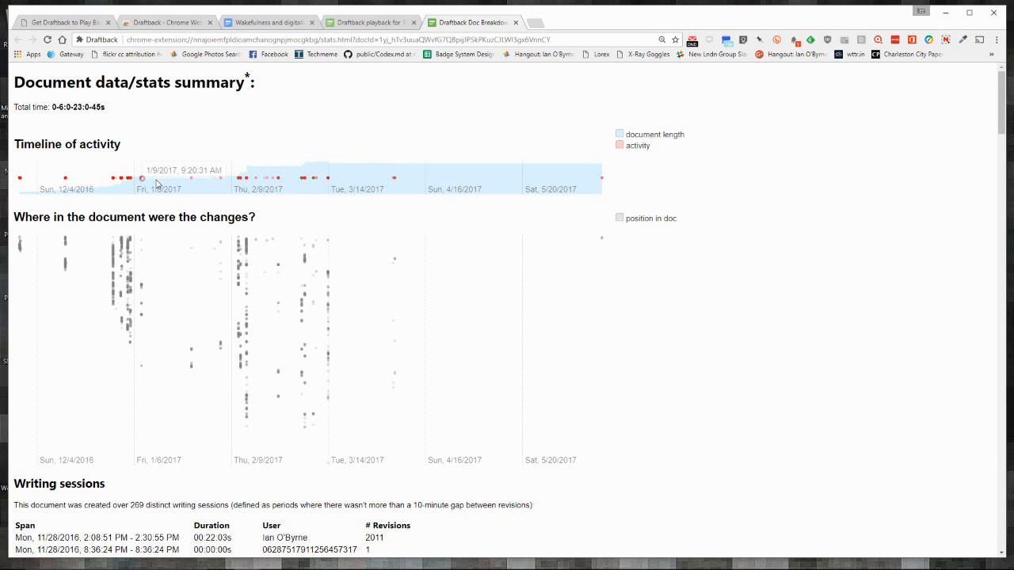
{"action": "mouse_move", "coordinate": [558, 172]}
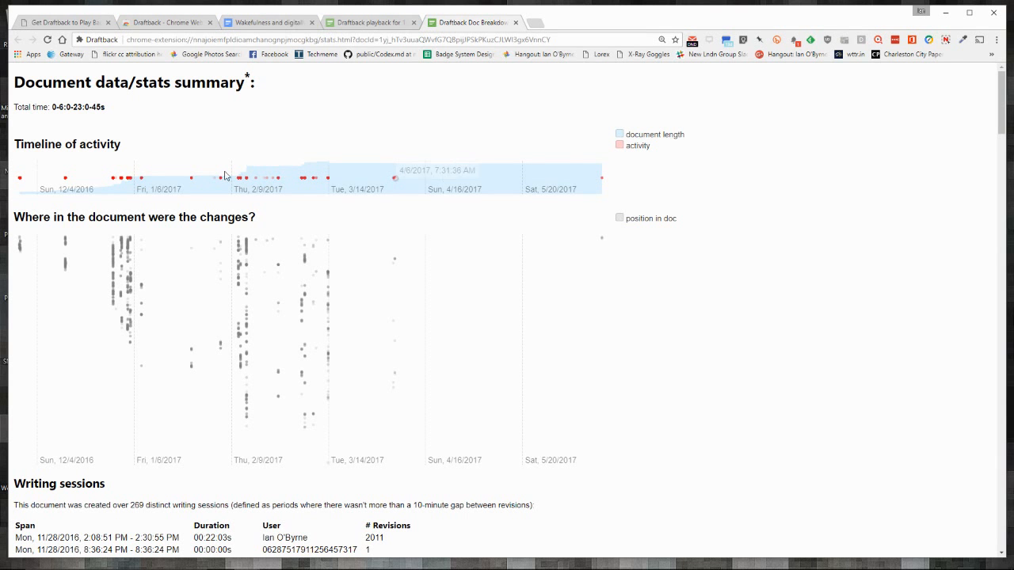
{"action": "mouse_move", "coordinate": [602, 178]}
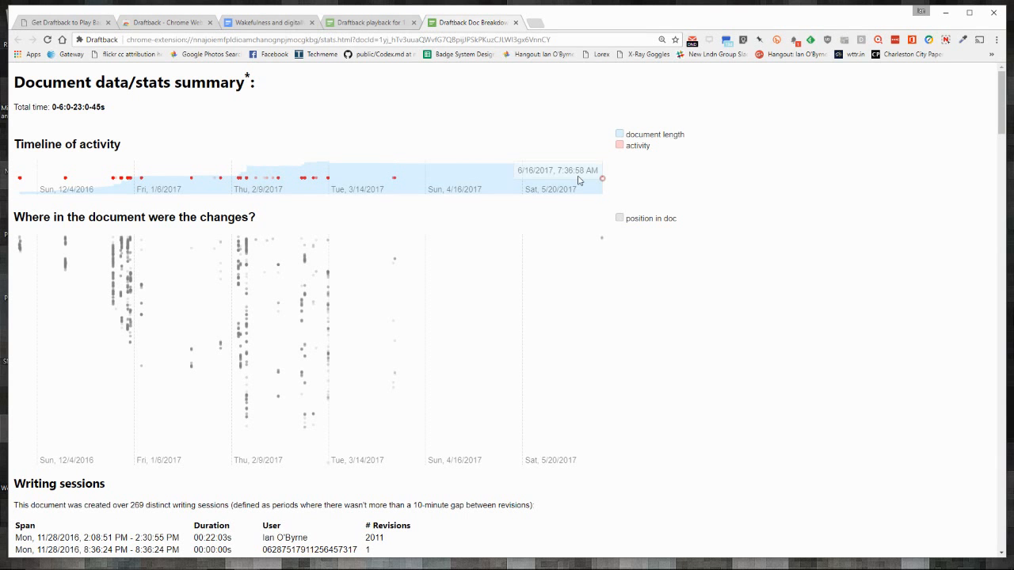
{"action": "mouse_move", "coordinate": [393, 186]}
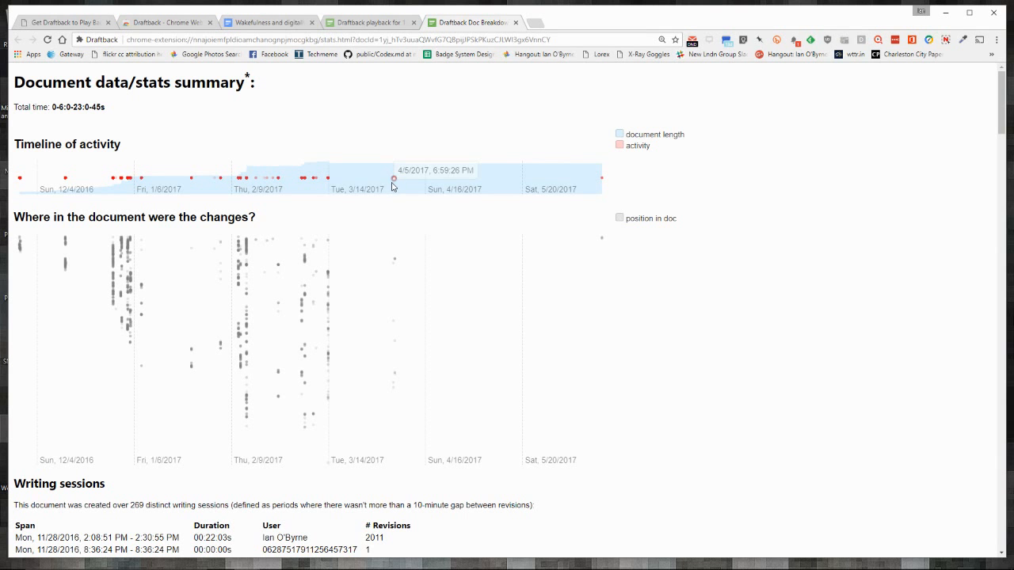
{"action": "mouse_move", "coordinate": [248, 180]}
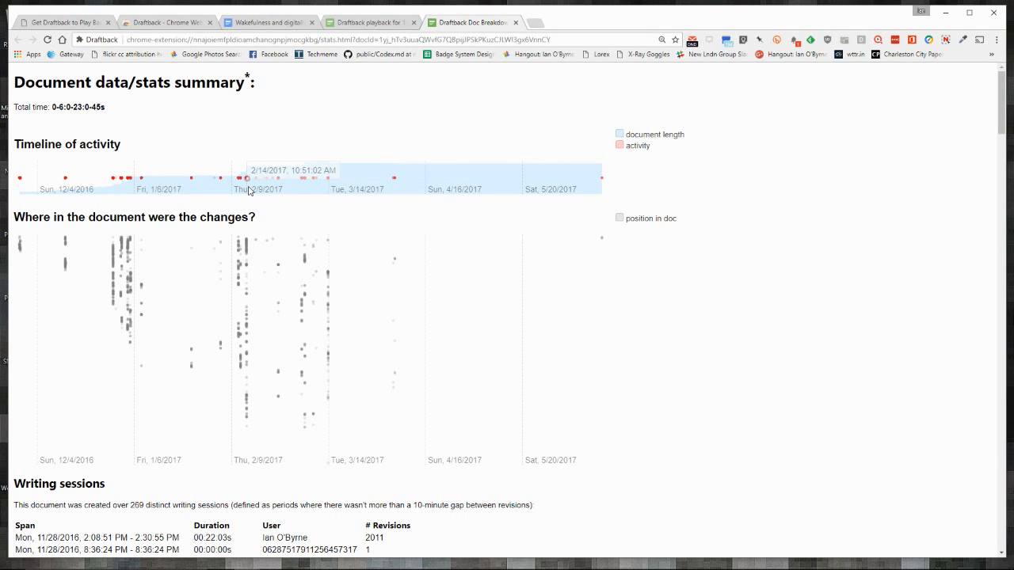
Step: Scroll the statistics page down to the Writing sessions table
{"action": "scroll", "scroll_direction": "down", "scroll_amount": 3}
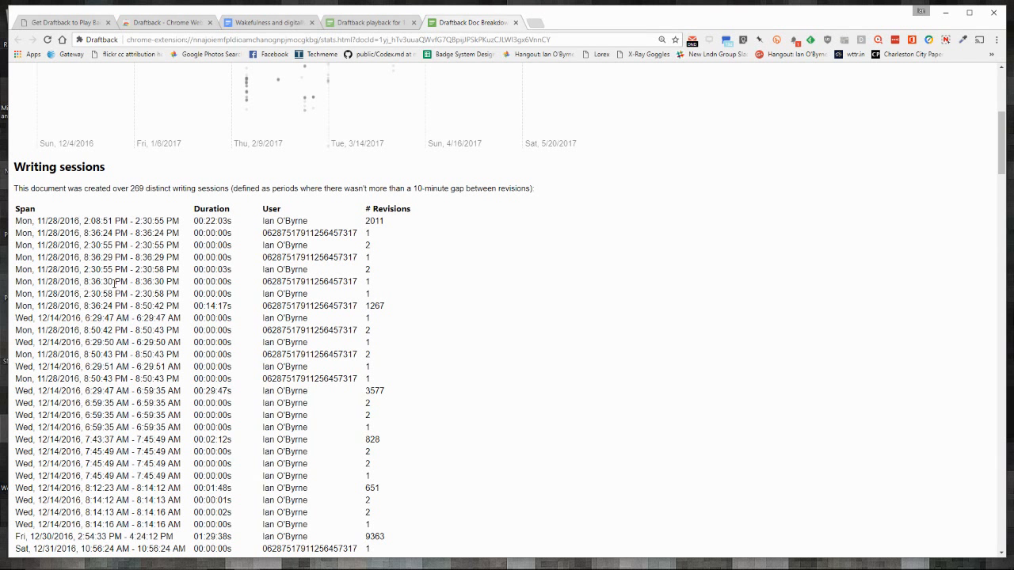
{"action": "mouse_move", "coordinate": [183, 288]}
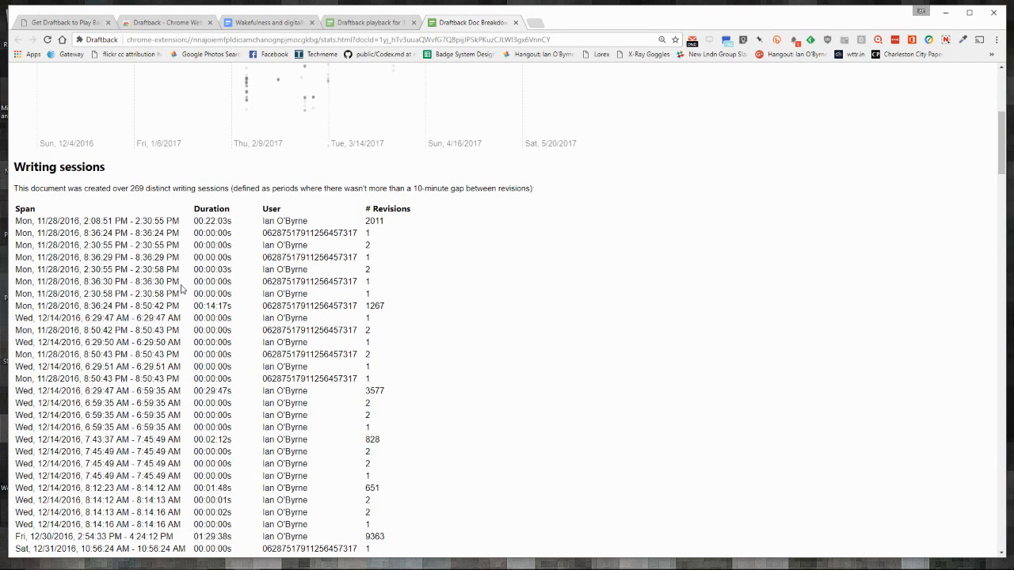
{"action": "mouse_move", "coordinate": [284, 365]}
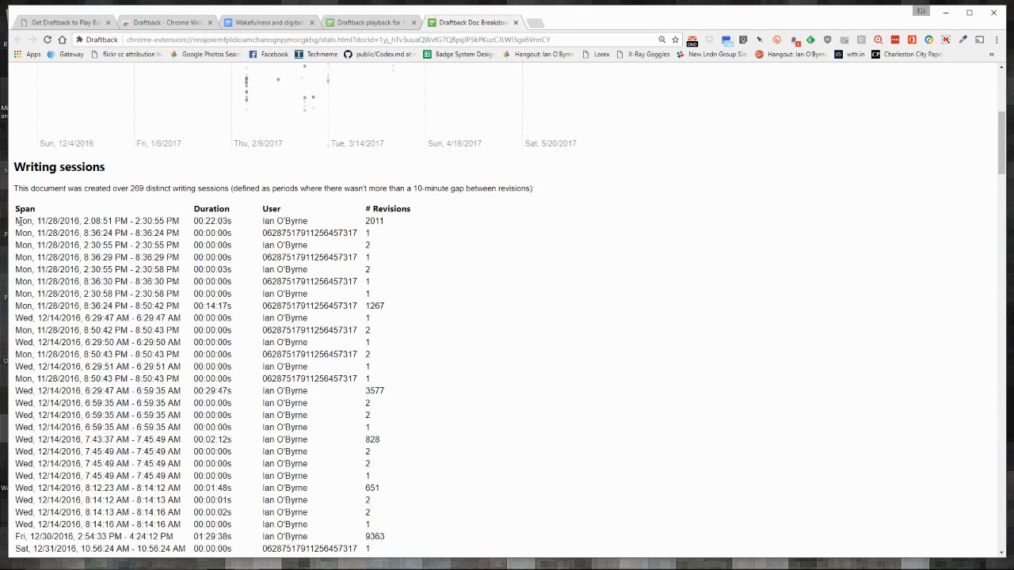
{"action": "mouse_move", "coordinate": [248, 220]}
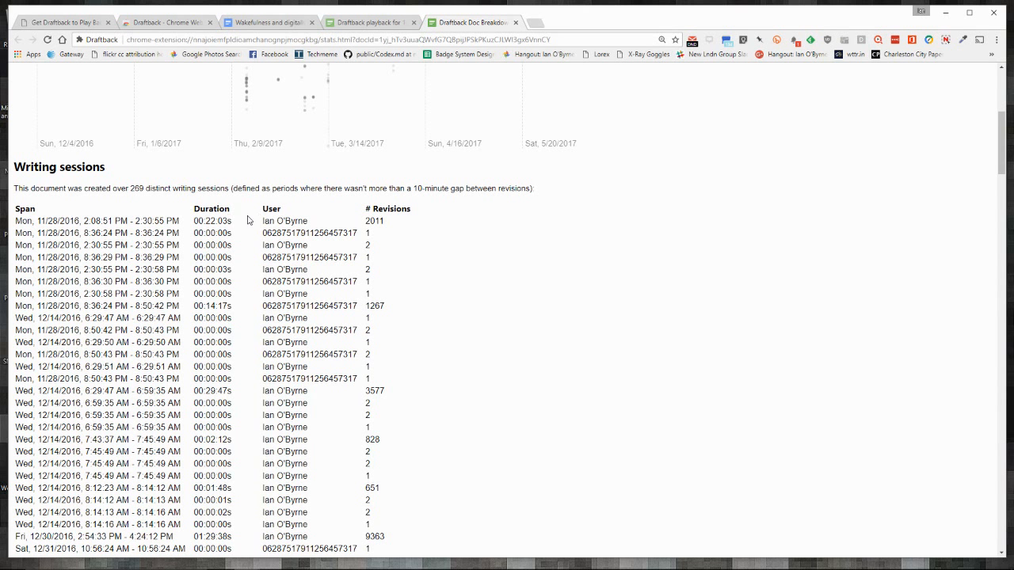
{"action": "mouse_move", "coordinate": [226, 219]}
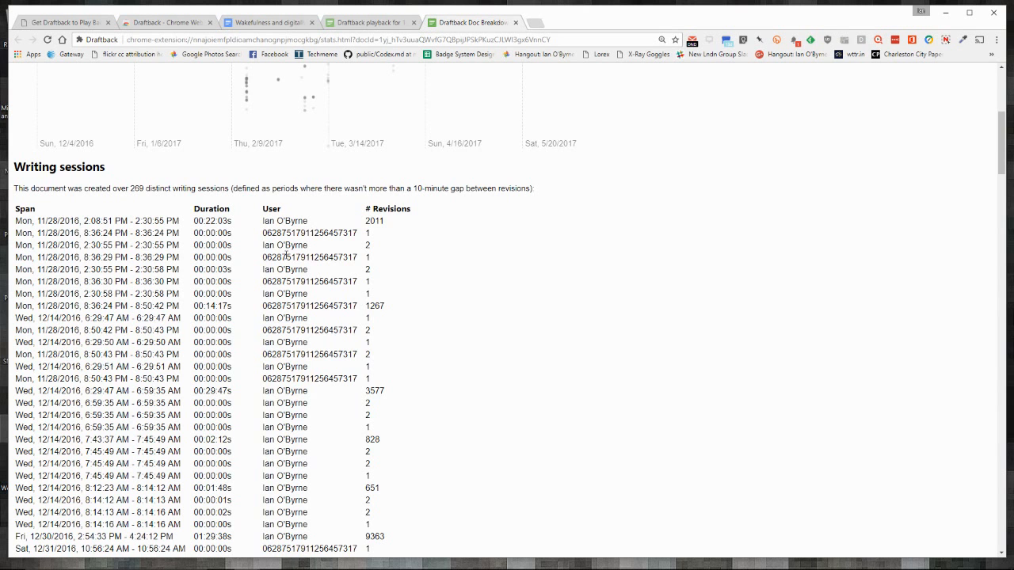
Step: Scroll through the sessions table to the June 2017 sessions and re-render note
{"action": "scroll", "scroll_direction": "down", "scroll_amount": 3}
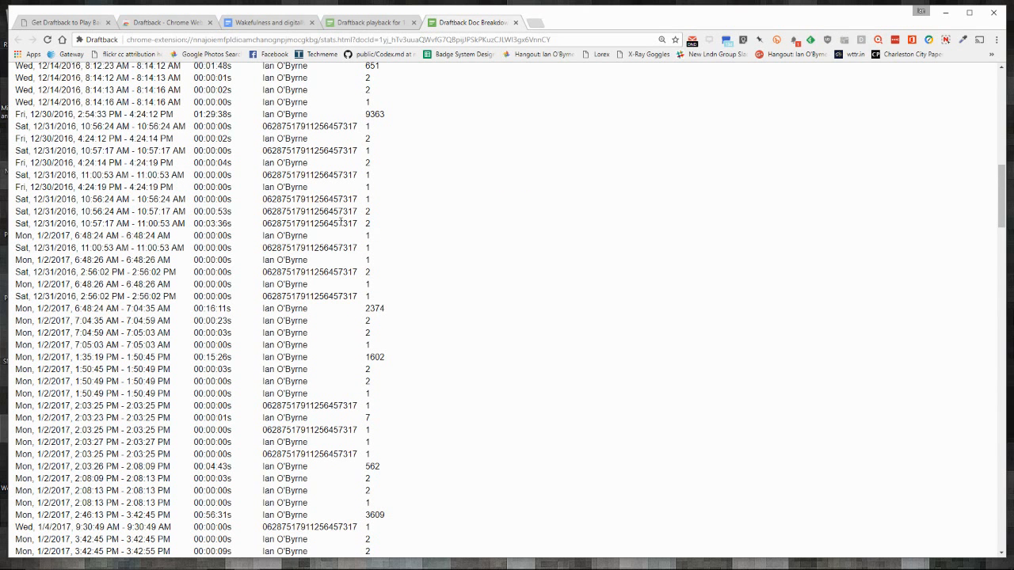
{"action": "mouse_move", "coordinate": [174, 229]}
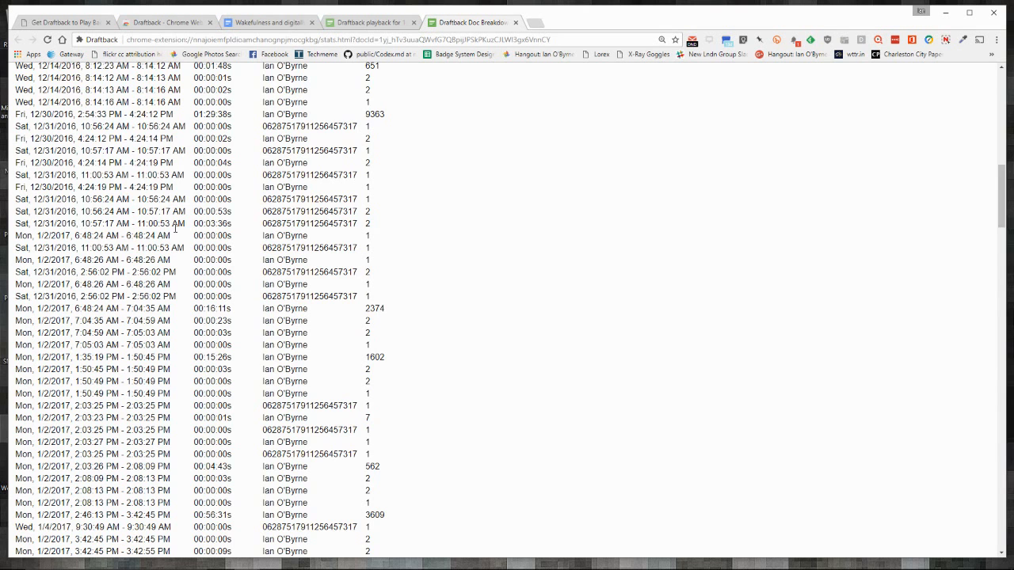
{"action": "scroll", "scroll_direction": "down", "scroll_amount": 3}
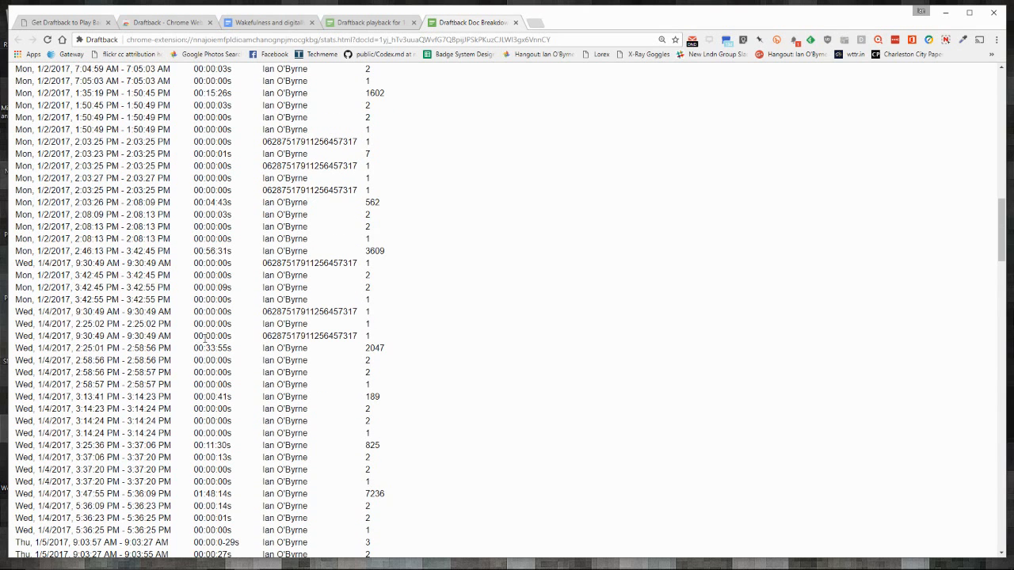
{"action": "scroll", "scroll_direction": "down", "scroll_amount": 3}
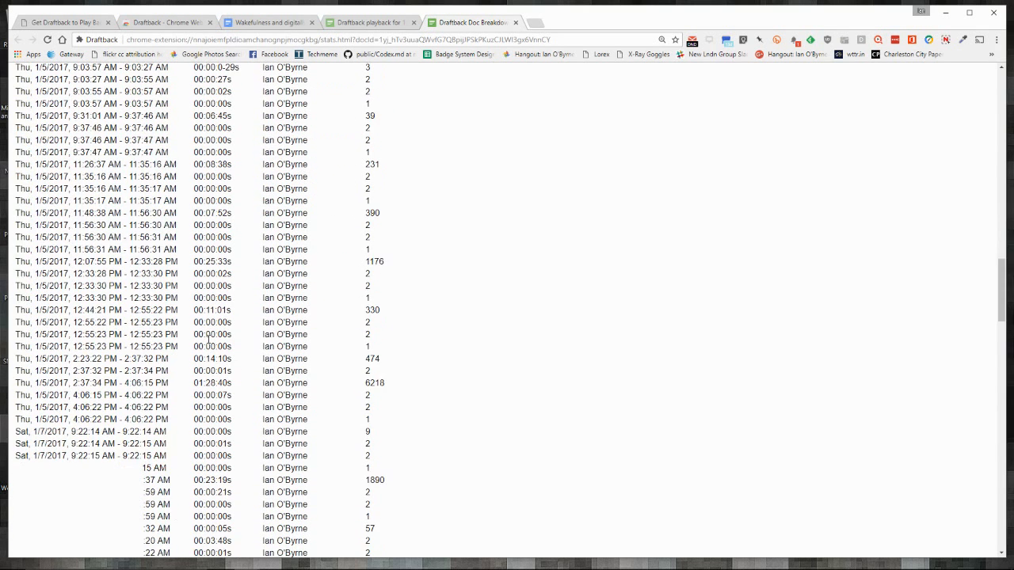
{"action": "scroll", "scroll_direction": "down", "scroll_amount": 3}
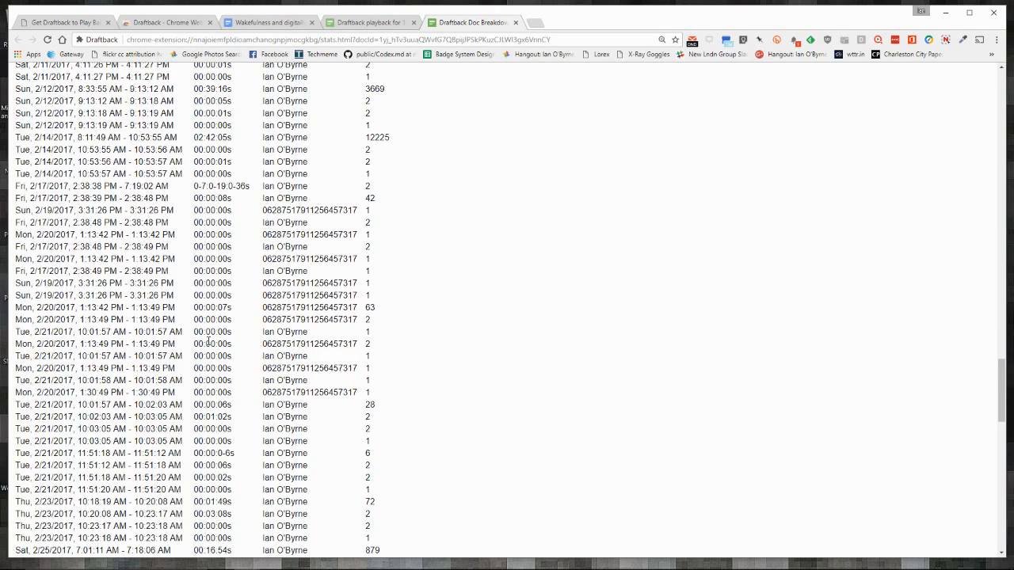
{"action": "scroll", "scroll_direction": "down", "scroll_amount": 3}
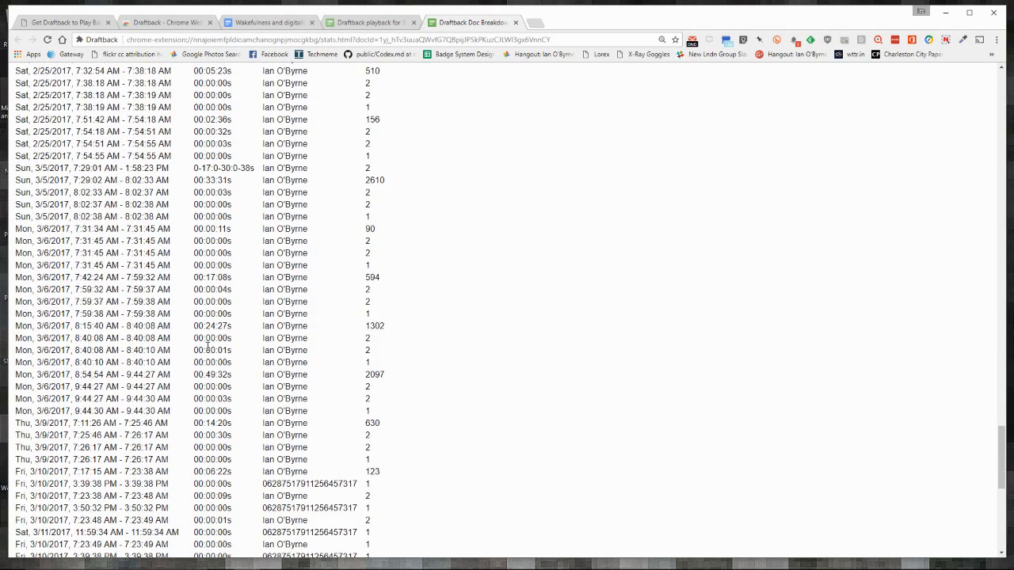
{"action": "scroll", "scroll_direction": "down", "scroll_amount": 3}
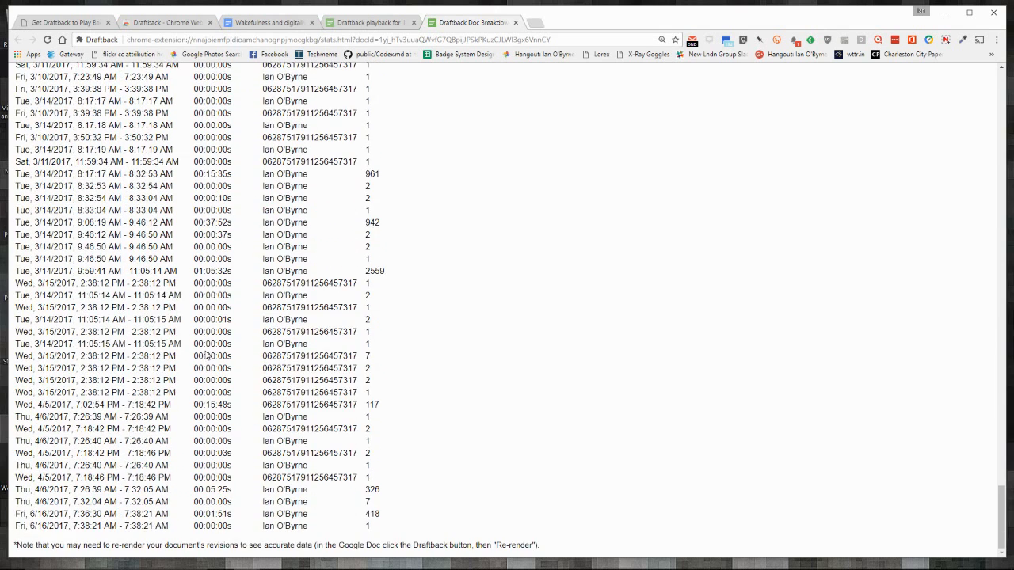
{"action": "scroll", "scroll_direction": "up", "scroll_amount": 3}
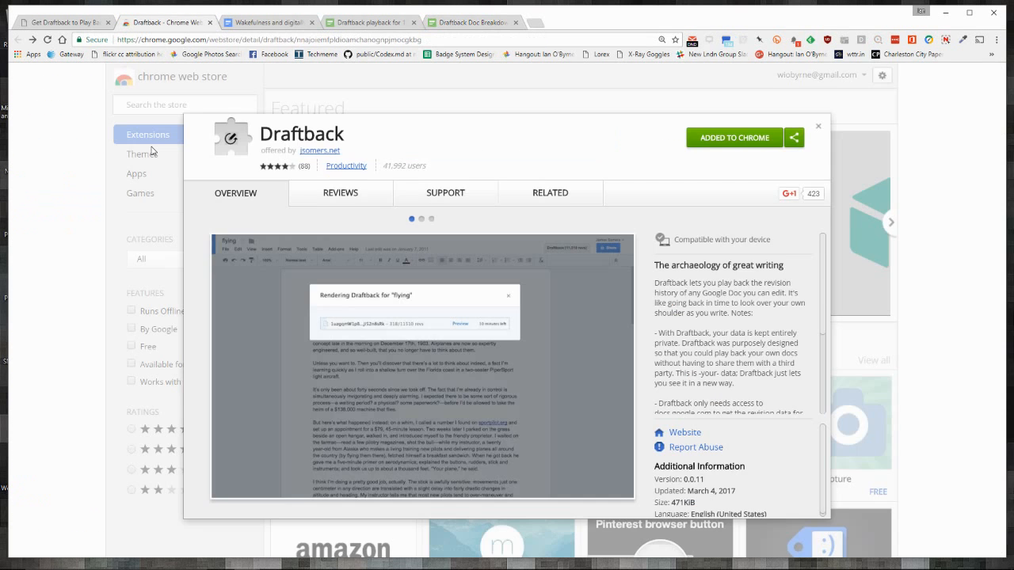
{"action": "mouse_move", "coordinate": [354, 223]}
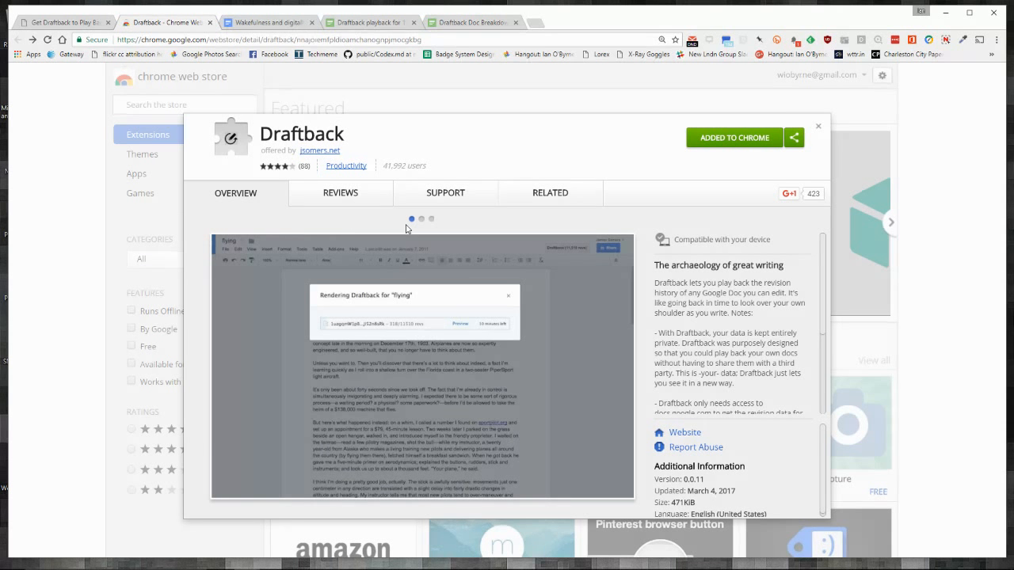
Step: Return to the Wakefulness Google Doc, then back to Draftback's revision playback tab
{"action": "left_click", "coordinate": [266, 23]}
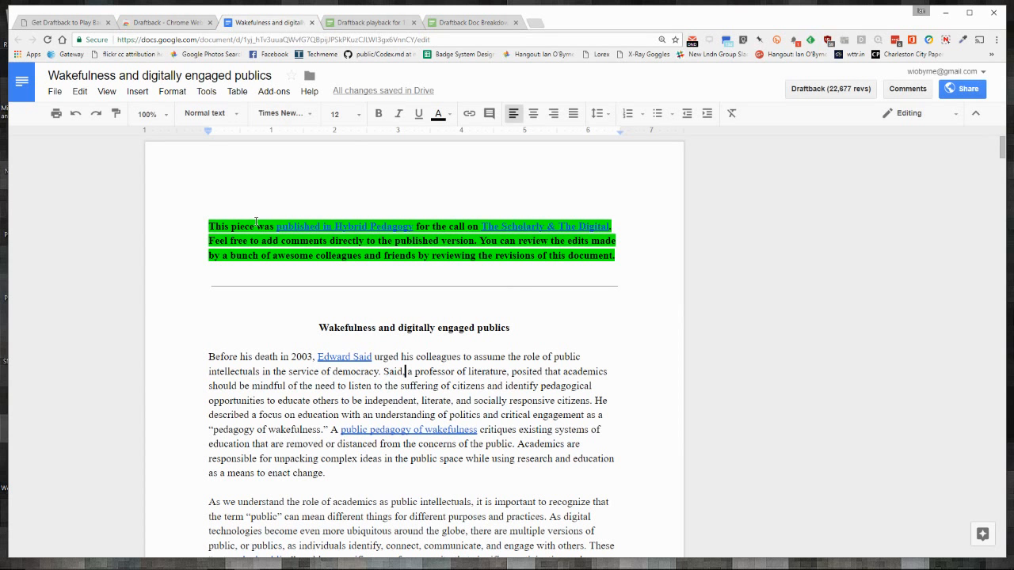
{"action": "mouse_move", "coordinate": [830, 88]}
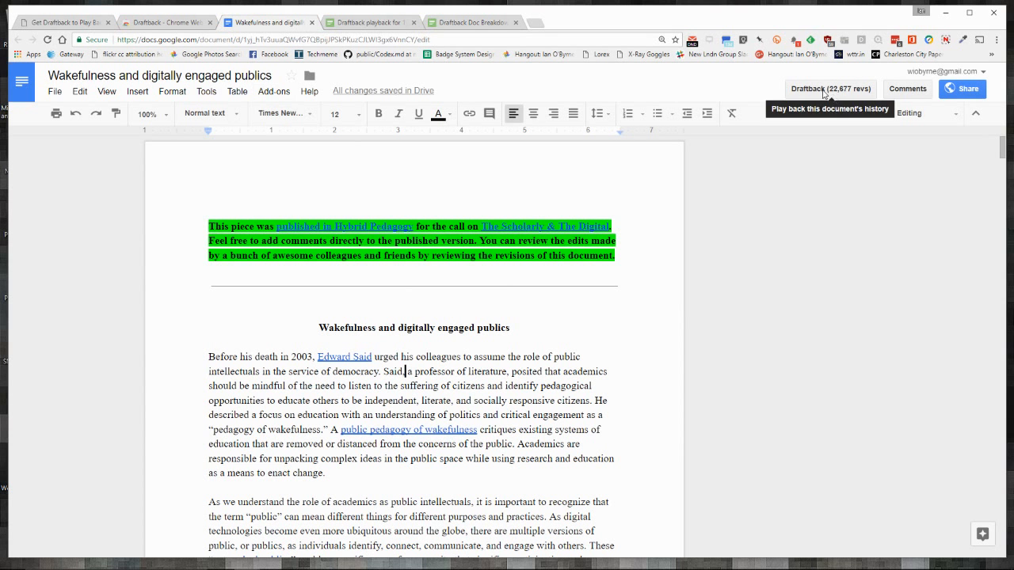
{"action": "left_click", "coordinate": [368, 21]}
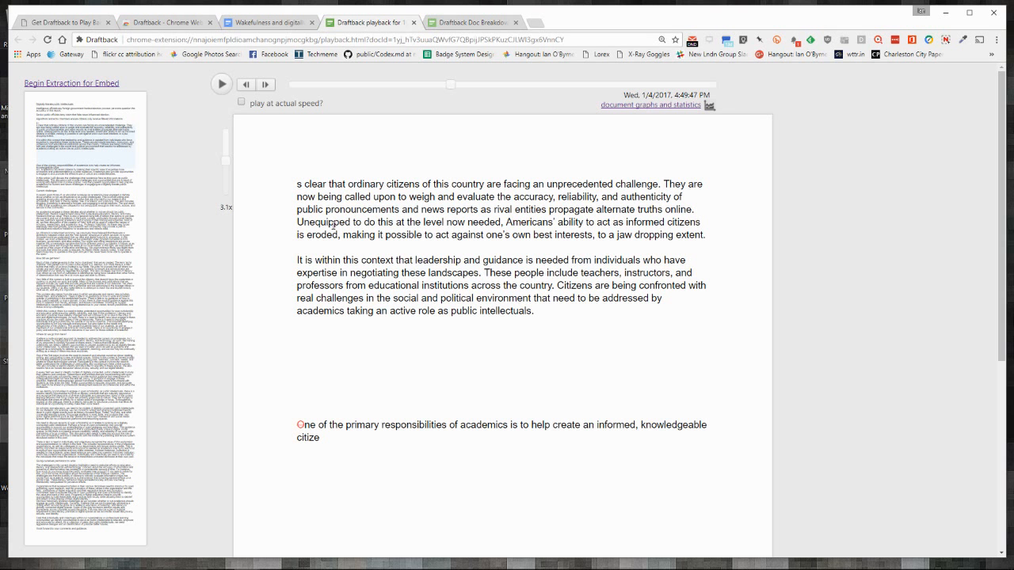
{"action": "mouse_move", "coordinate": [293, 151]}
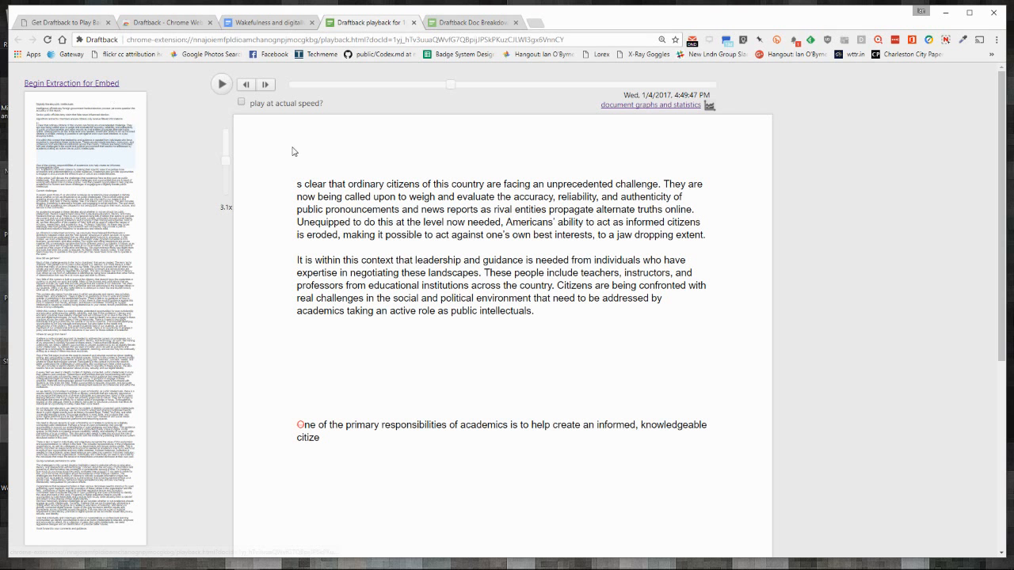
Step: Play back the essay's revisions, then view Draftback's document graphs and statistics page
{"action": "left_click", "coordinate": [222, 84]}
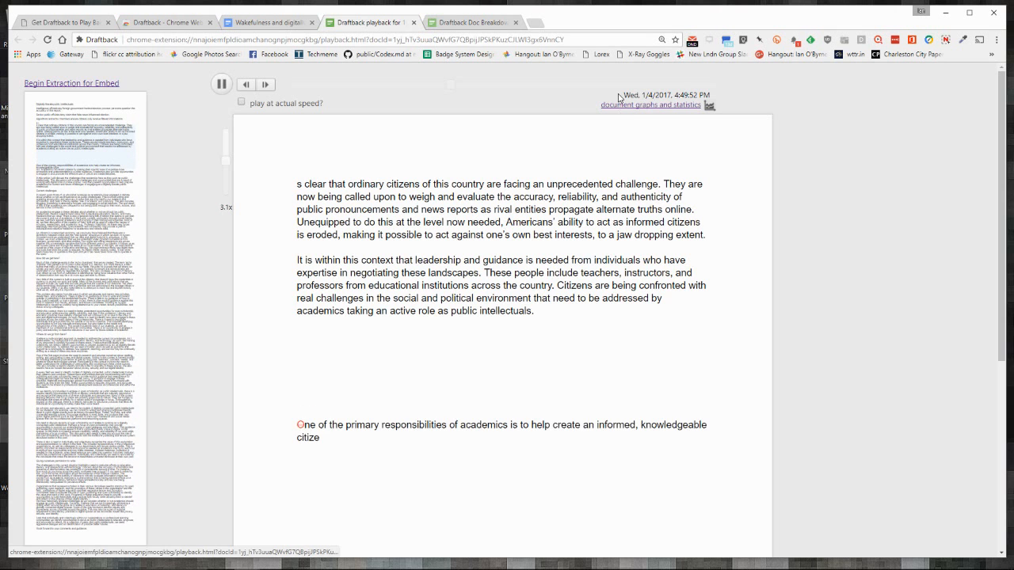
{"action": "left_click", "coordinate": [649, 105]}
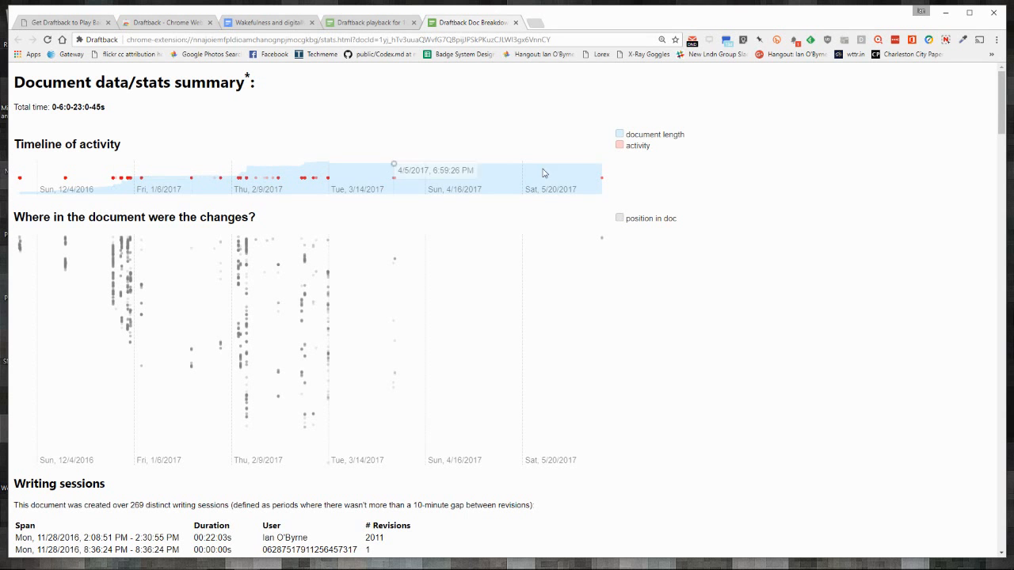
{"action": "mouse_move", "coordinate": [394, 178]}
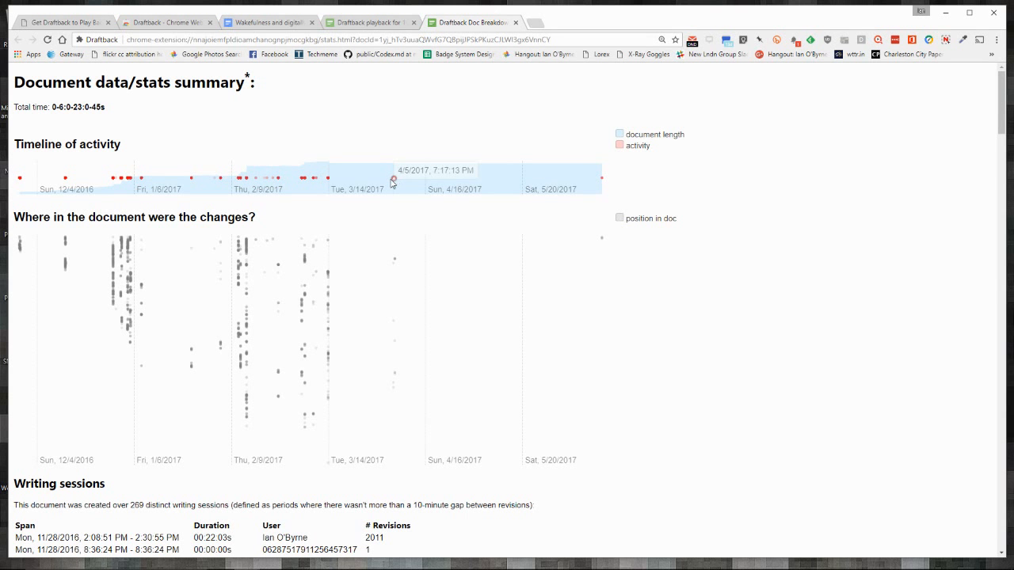
{"action": "mouse_move", "coordinate": [185, 275]}
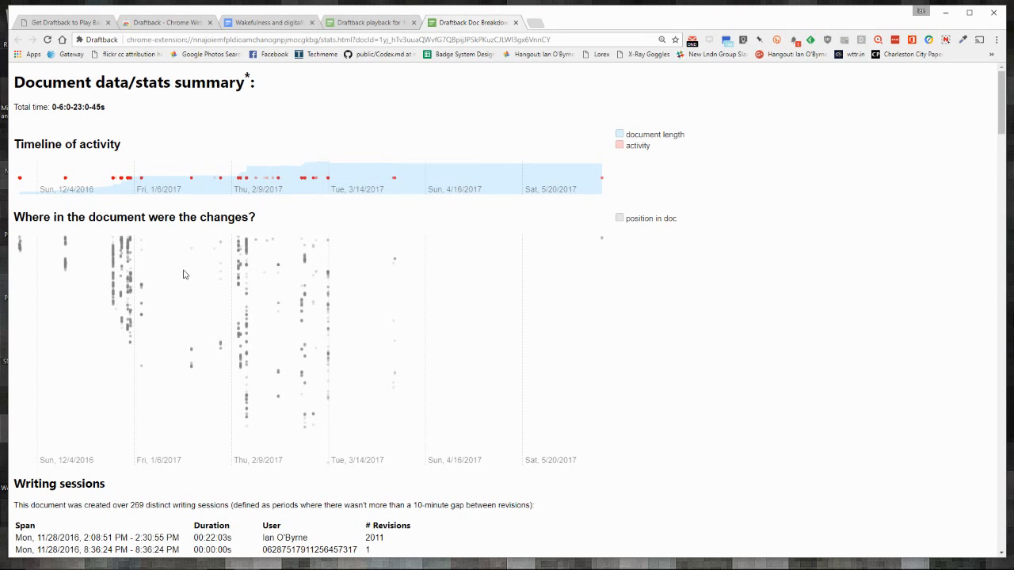
Step: Scroll through the activity timeline and changes graph, then return to the Draftback store listing
{"action": "scroll", "scroll_direction": "down", "scroll_amount": 3}
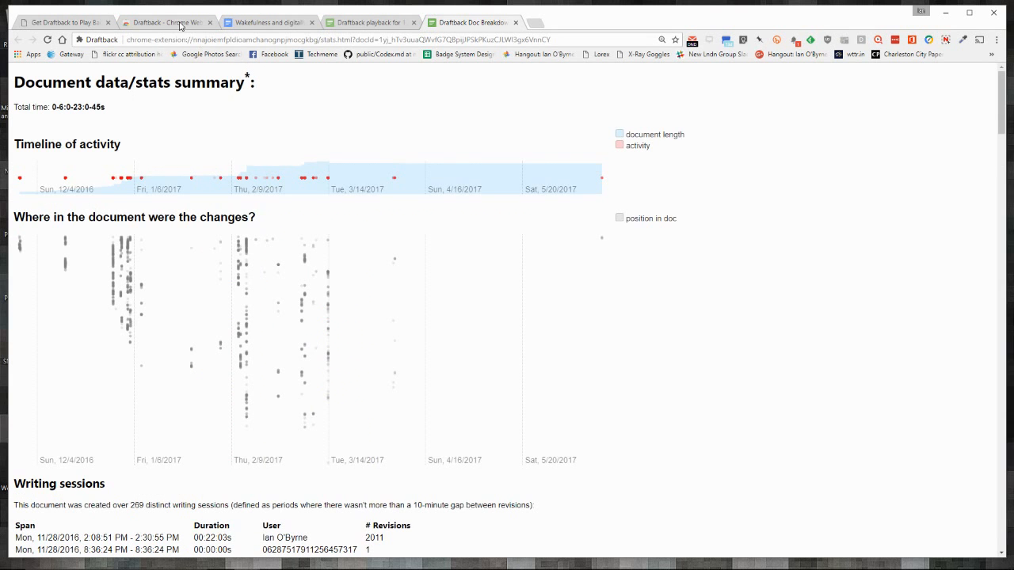
{"action": "left_click", "coordinate": [167, 23]}
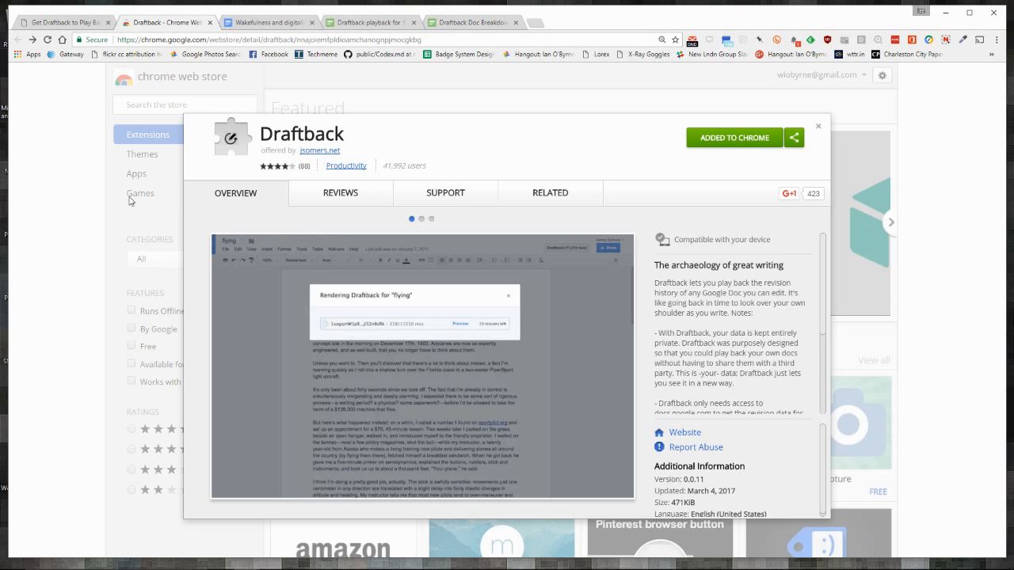
{"action": "mouse_move", "coordinate": [911, 102]}
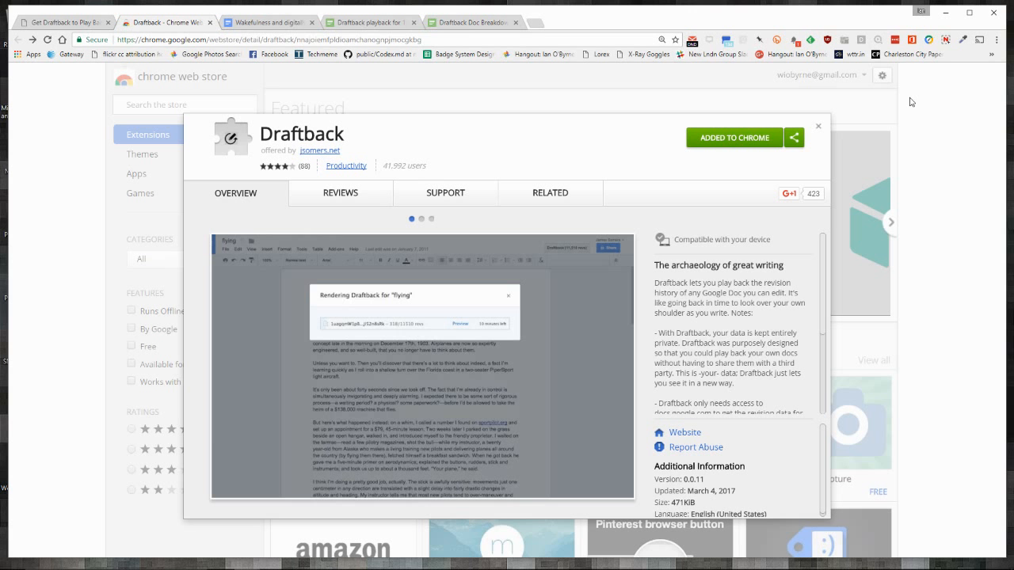
{"action": "mouse_move", "coordinate": [934, 60]}
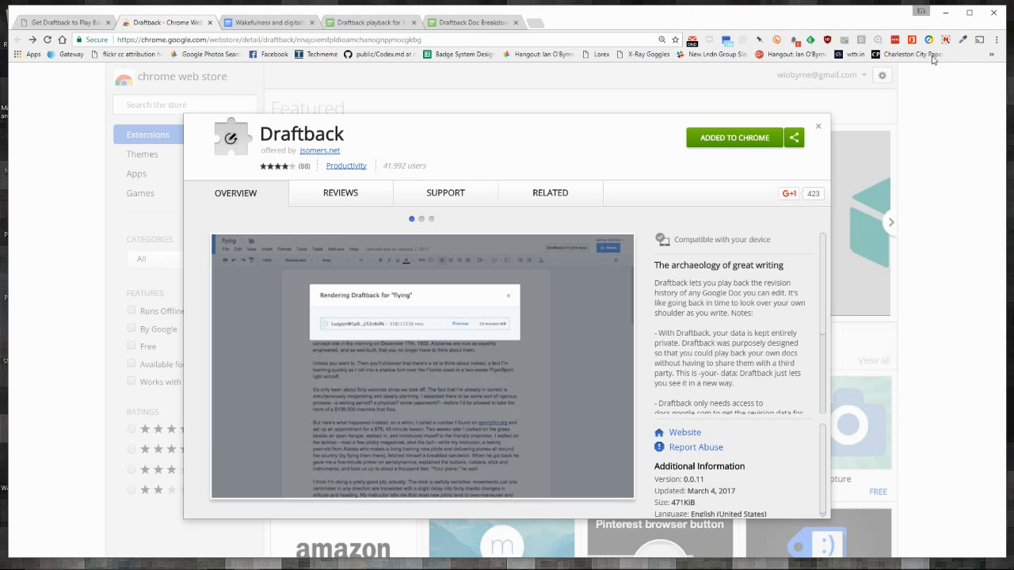